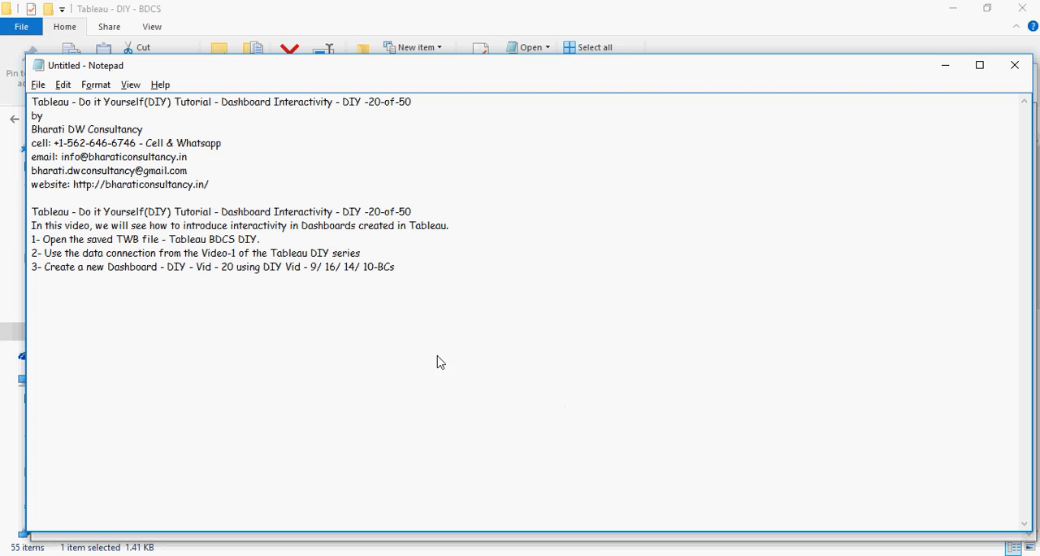
Bring up the DIY - Vid - 20 dashboard in the Tableau workbook.
left_click_drag(166, 266, 244, 266)
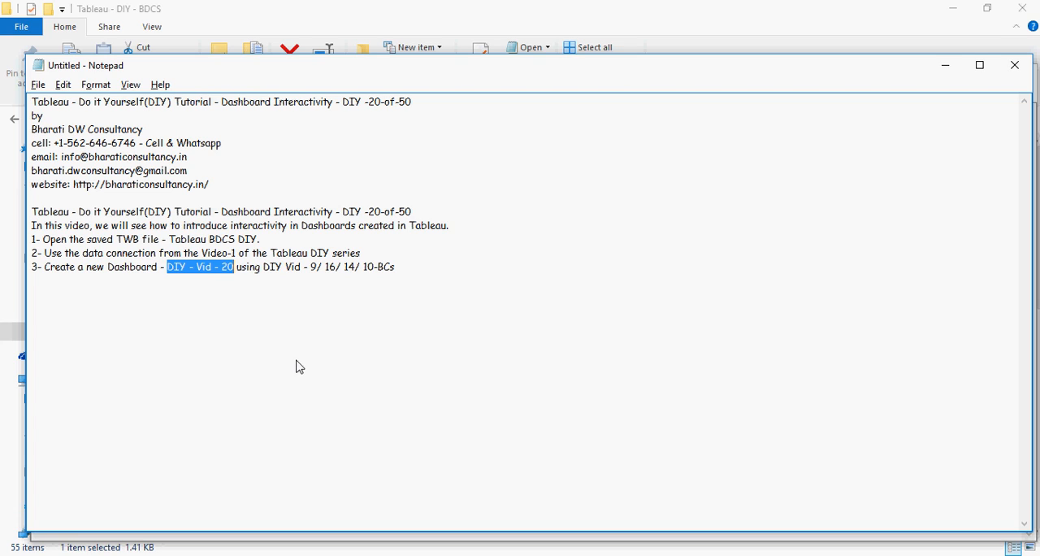
mouse_move(504, 453)
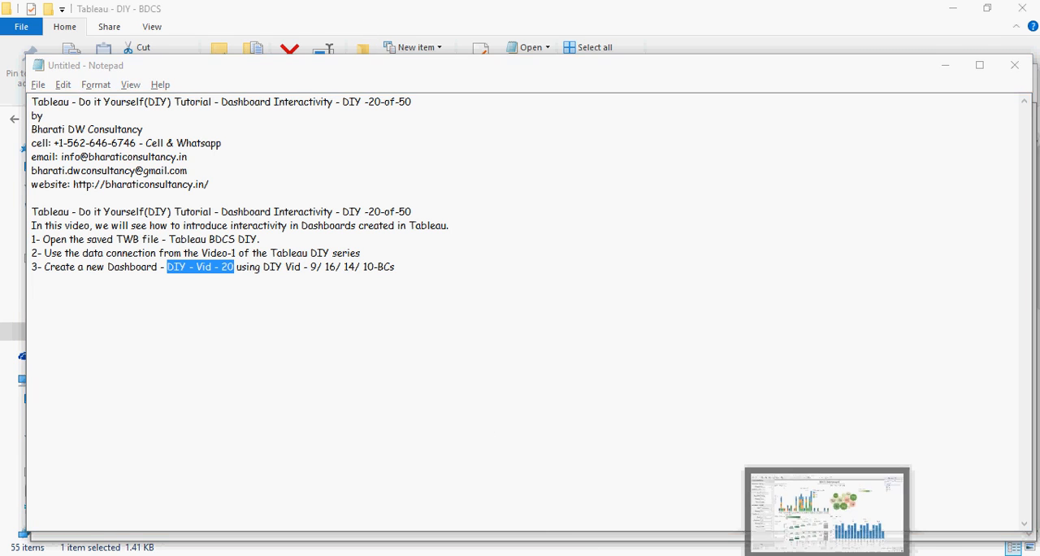
left_click(826, 508)
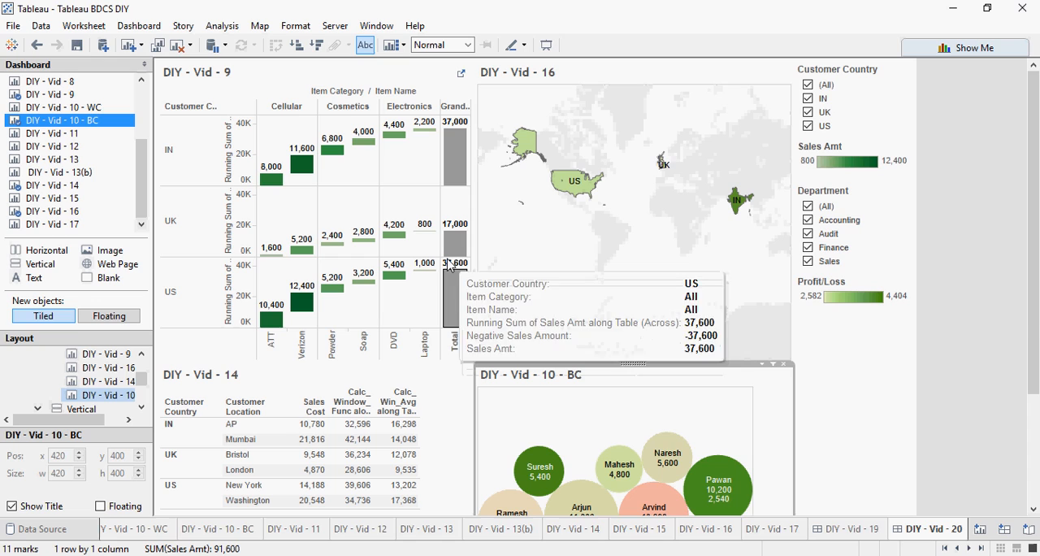
mouse_move(1005, 279)
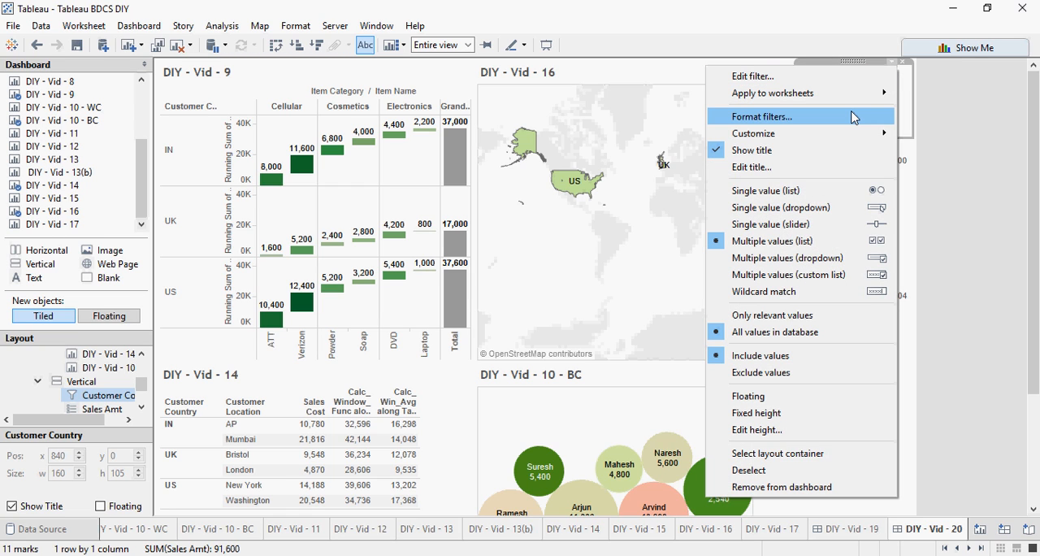
Apply the Customer Country filter to all six worksheets on the dashboard.
left_click(761, 117)
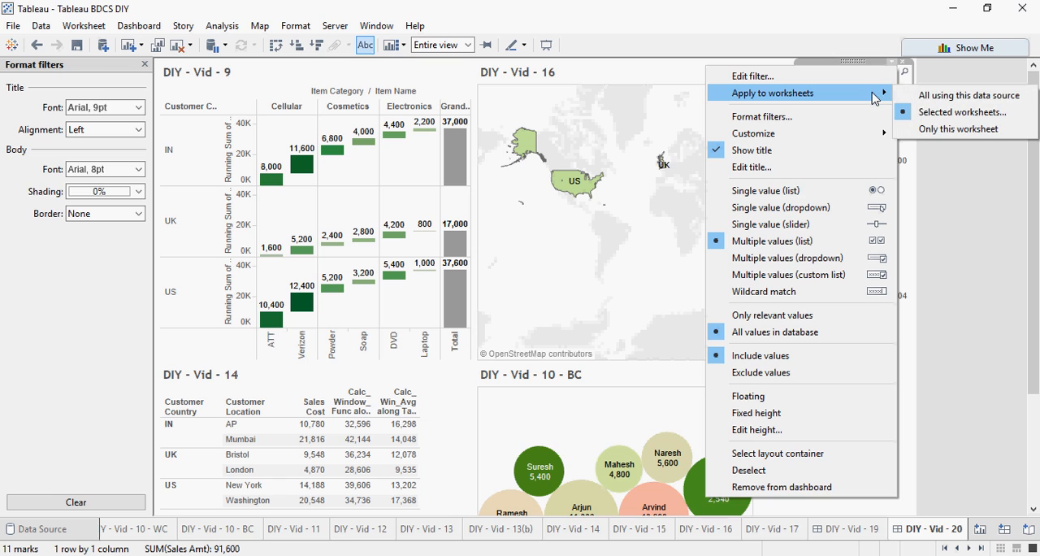
left_click(961, 111)
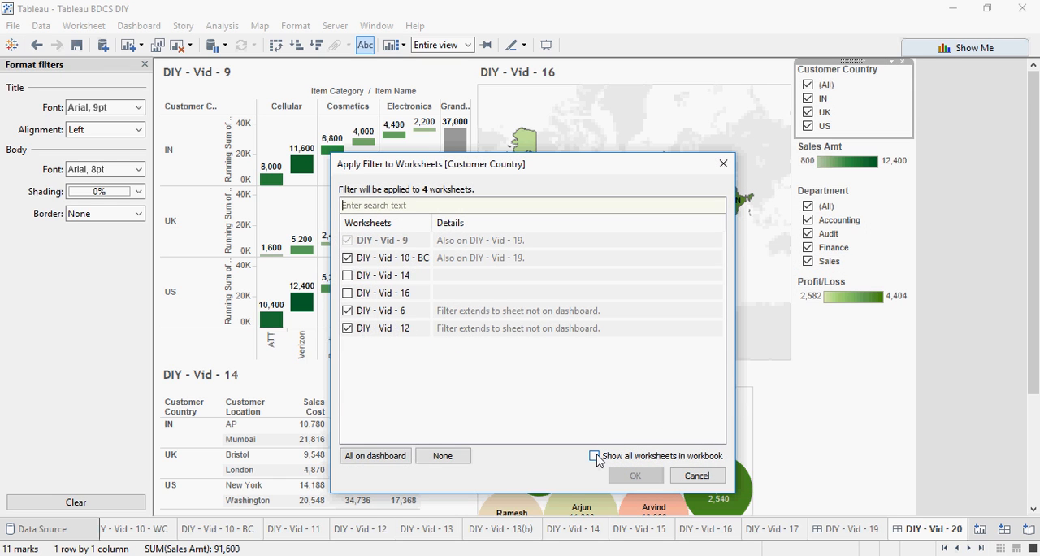
left_click(594, 455)
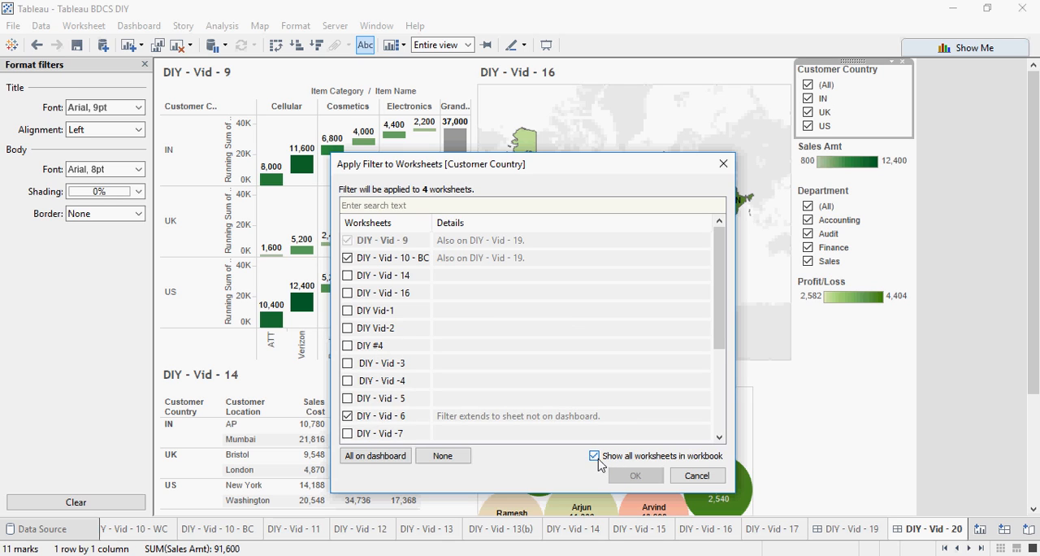
left_click(594, 455)
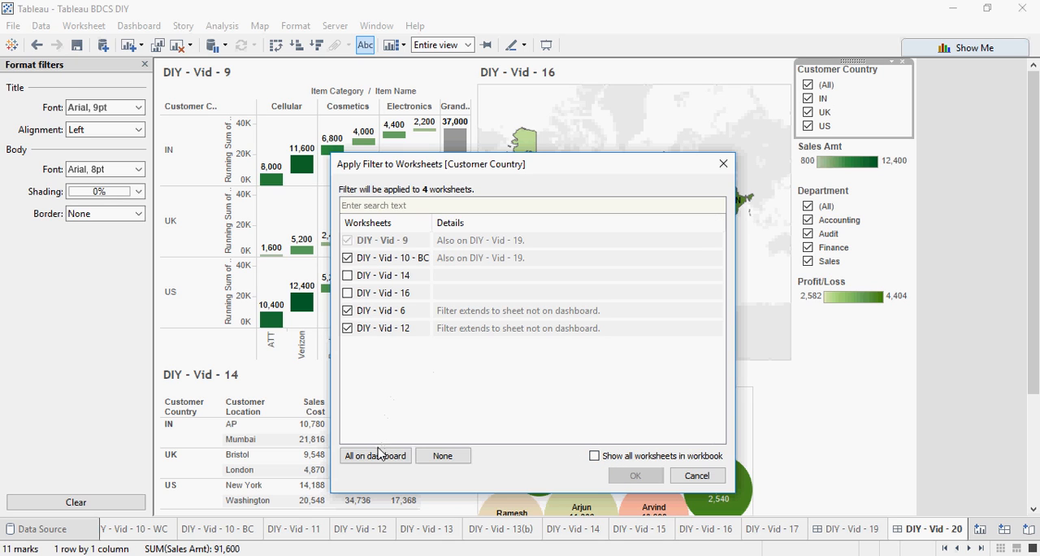
left_click(375, 455)
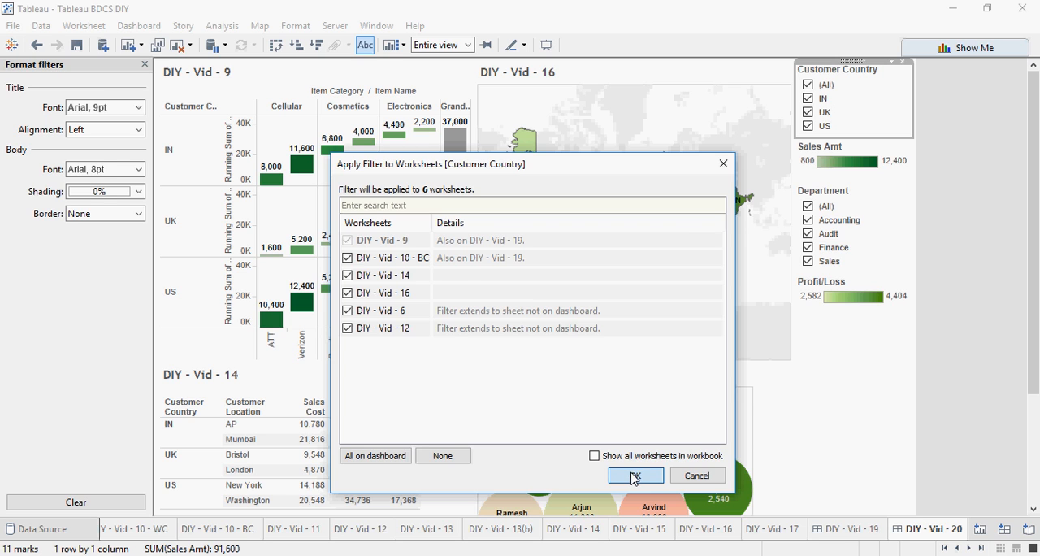
left_click(635, 475)
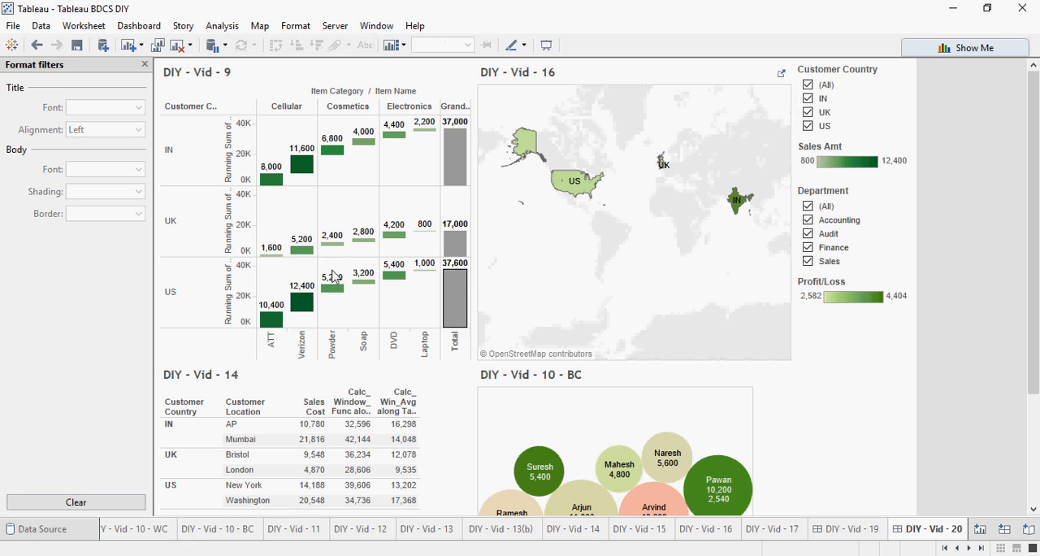
Add note steps 4 (filter to all worksheets) and 5 (enabling Actions), then return to Tableau.
left_click(144, 65)
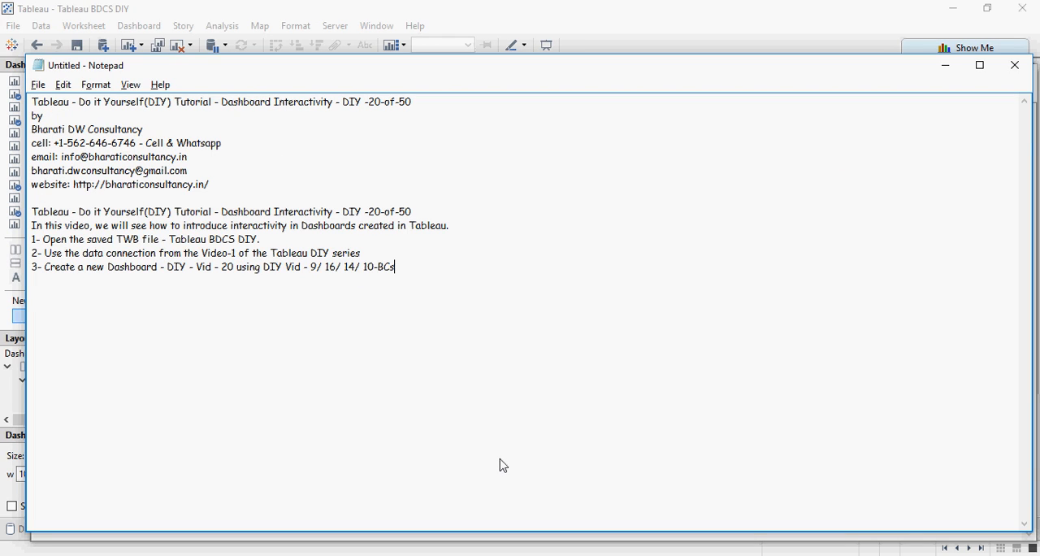
type("4- To apply a particular to all the worksheets, click on the filter and change the type of the filter.")
type("5- Let's navigate from the dashboard to other sheets. To do this, enable Actions.")
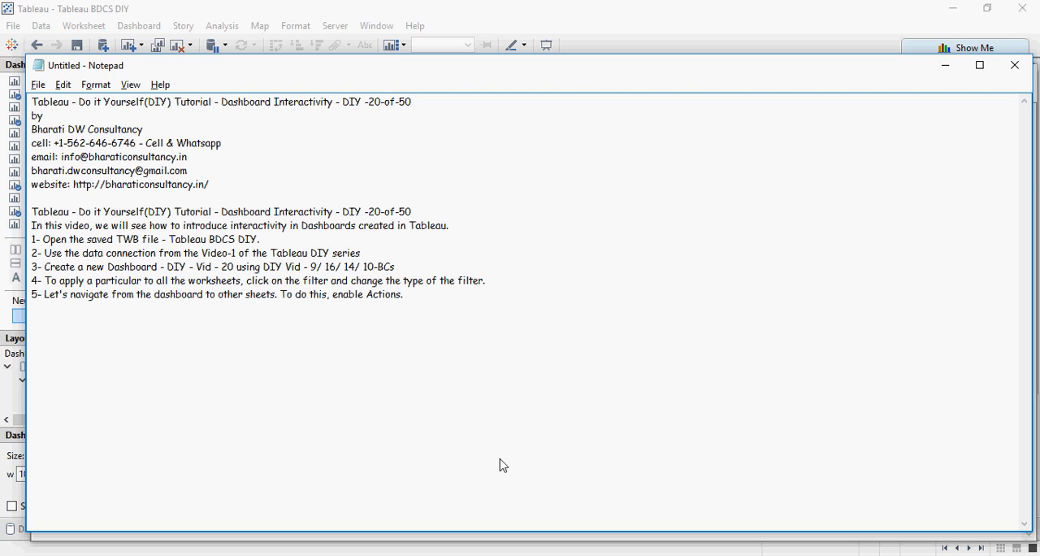
left_click(402, 294)
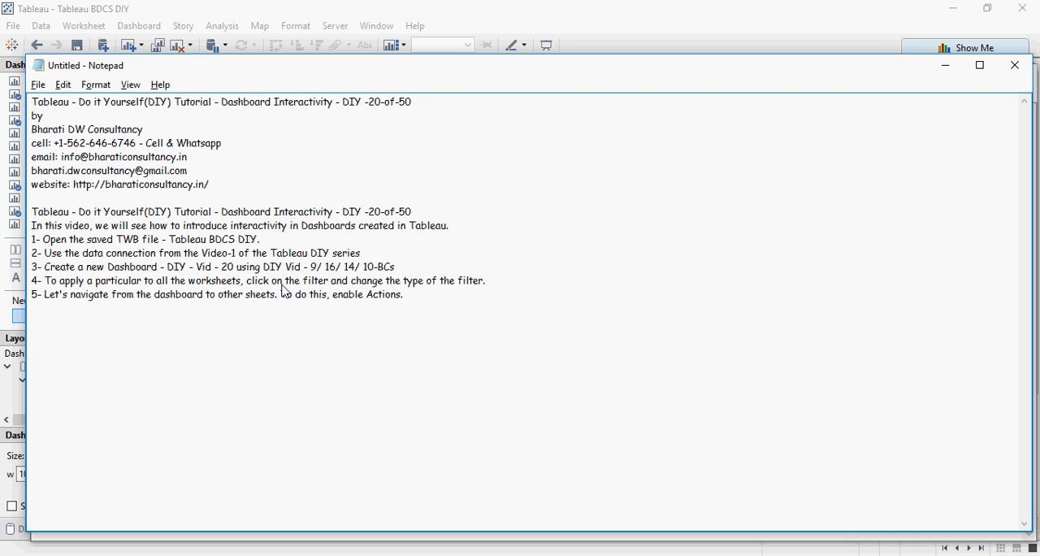
mouse_move(397, 291)
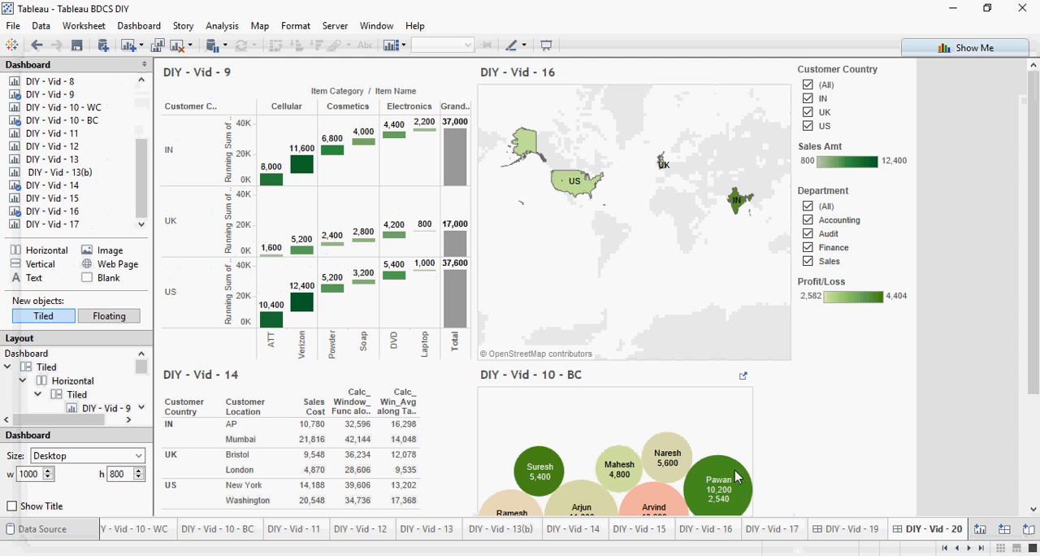
Open Dashboard > Actions for DIY - Vid - 20 and reveal the Add Action types.
left_click(139, 26)
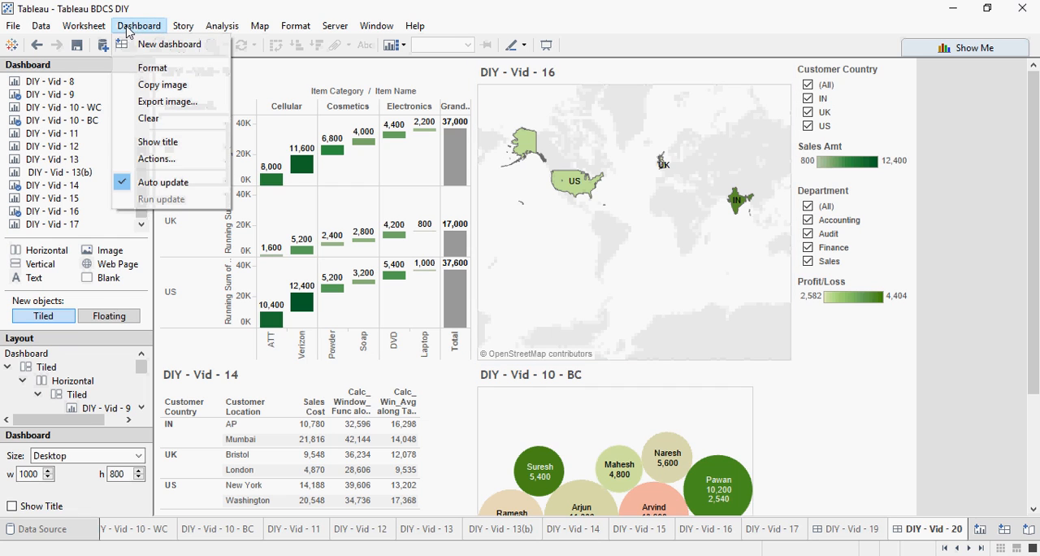
mouse_move(156, 159)
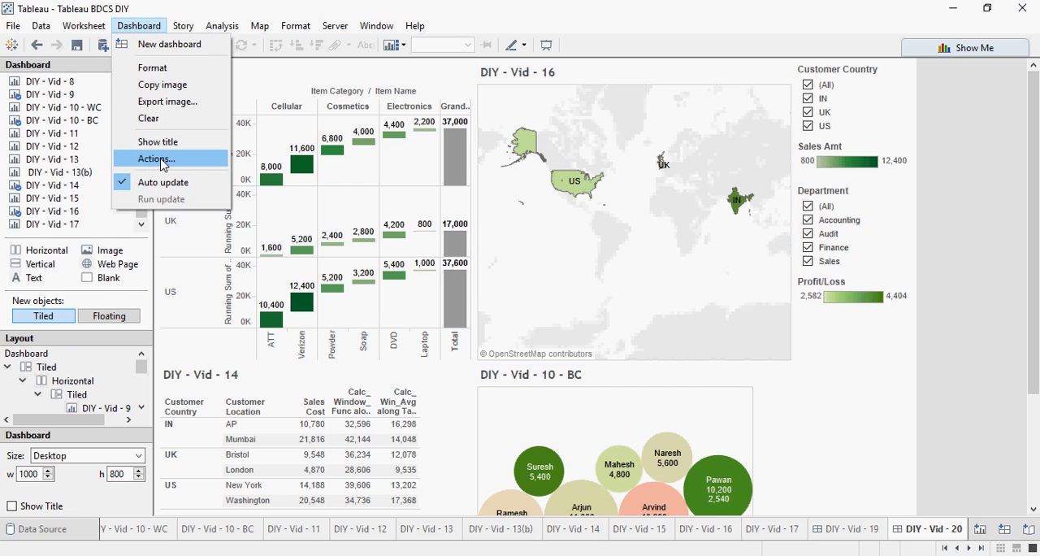
left_click(154, 158)
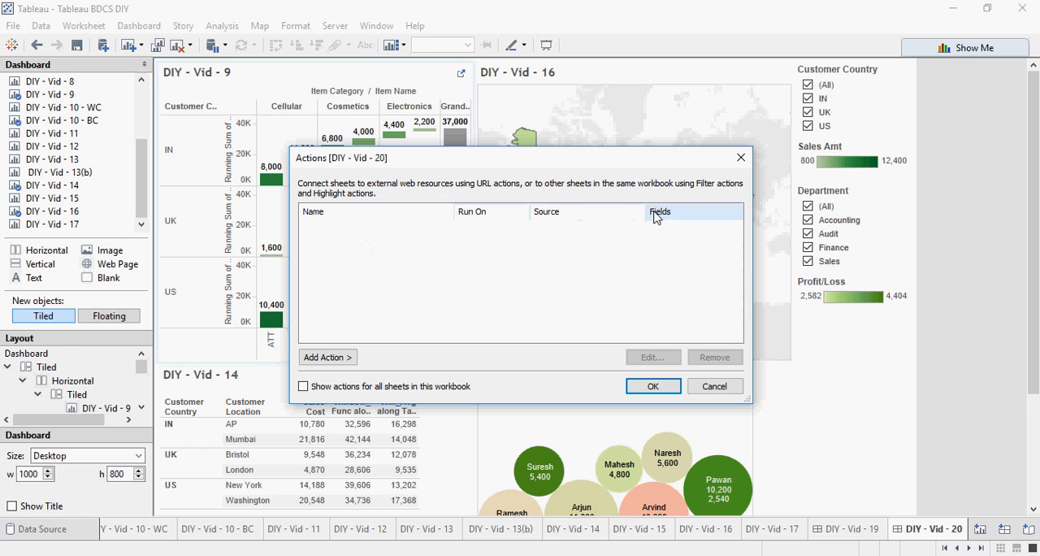
mouse_move(369, 360)
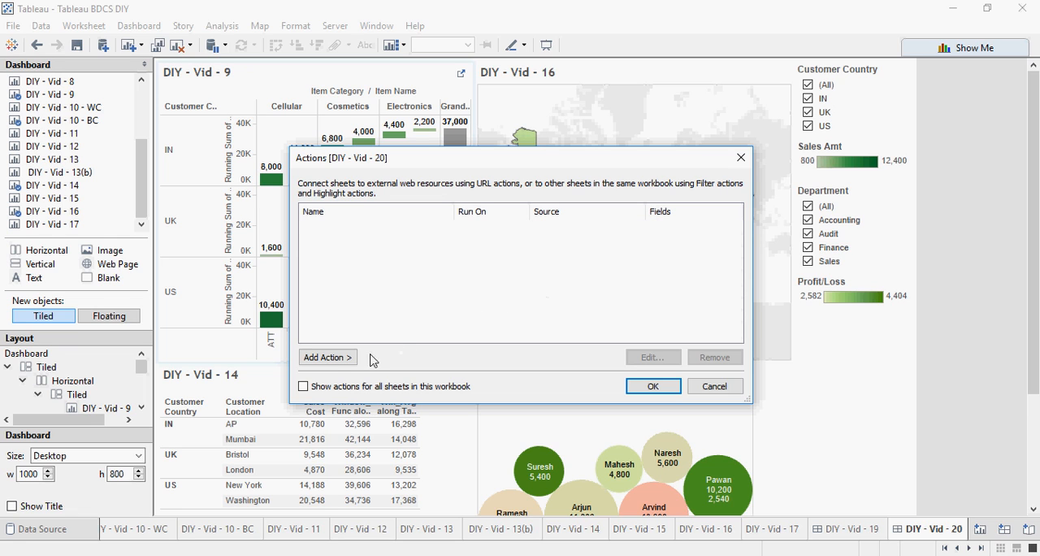
left_click(327, 357)
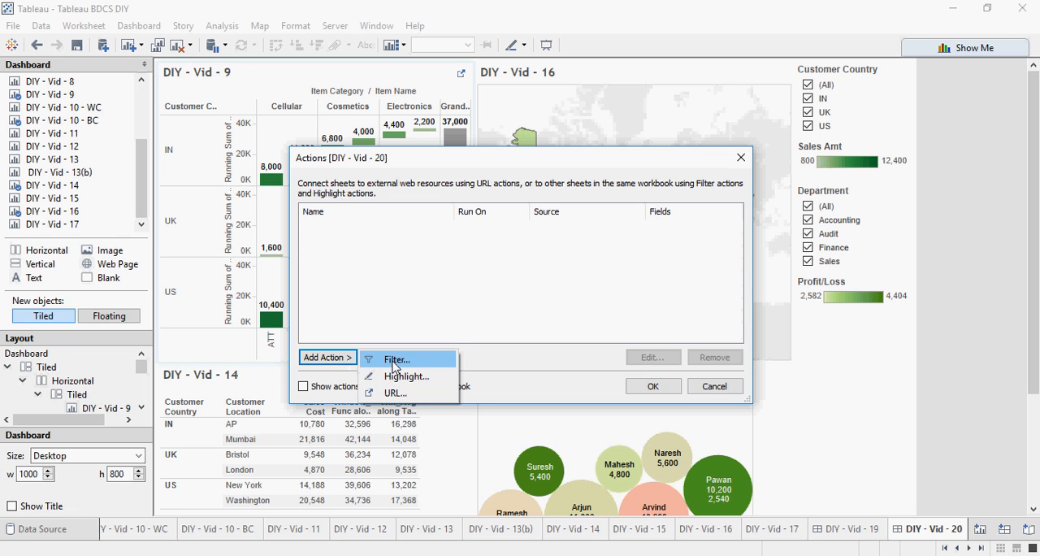
Create filter action 'Same sheet' that runs on Select and shows all values when cleared.
left_click(396, 359)
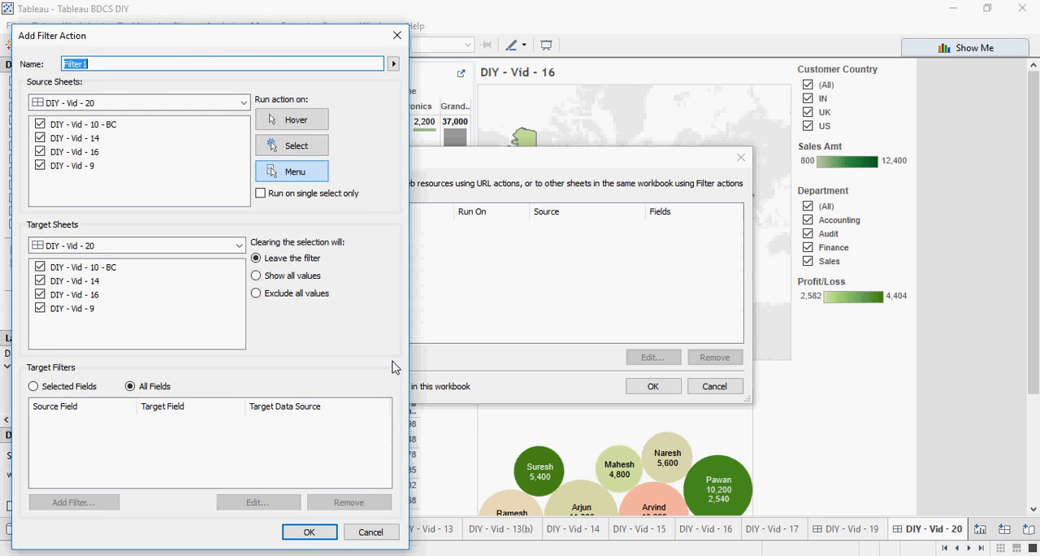
mouse_move(160, 152)
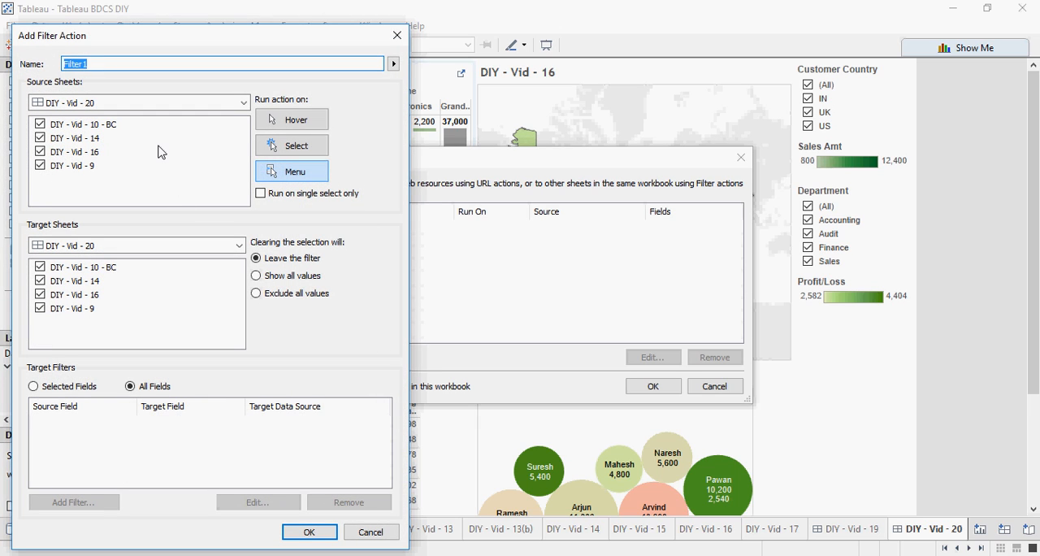
type("Same")
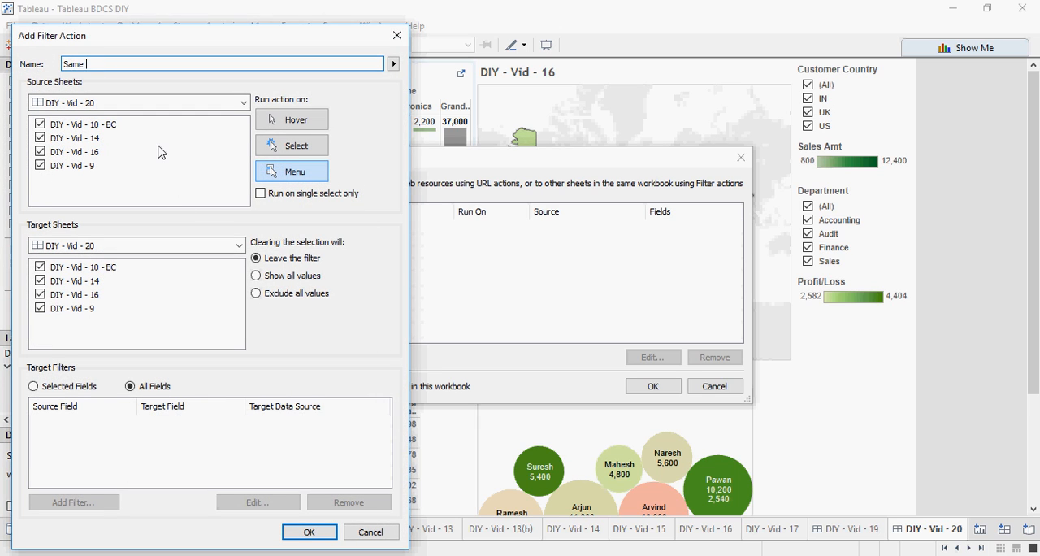
type("sheet")
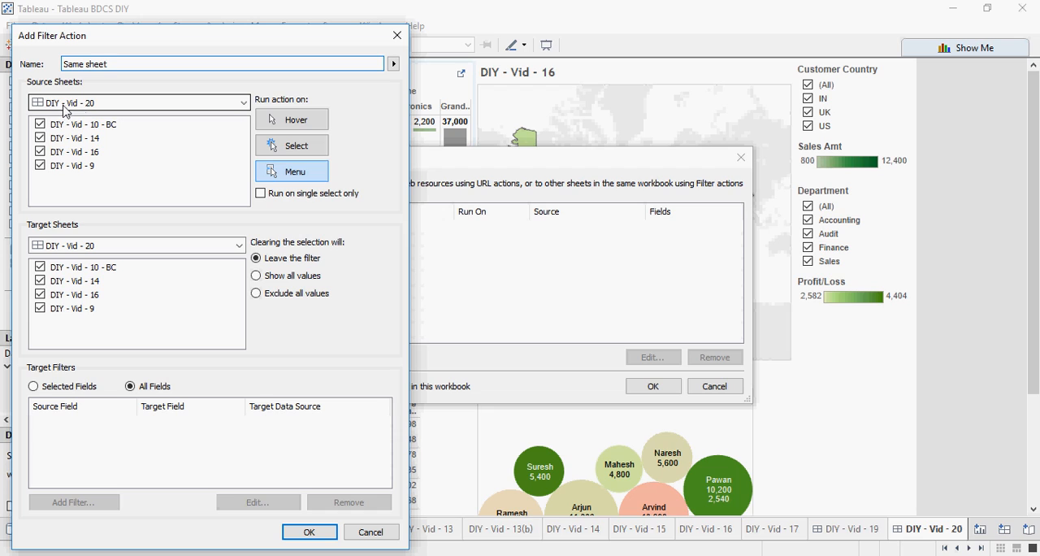
mouse_move(102, 260)
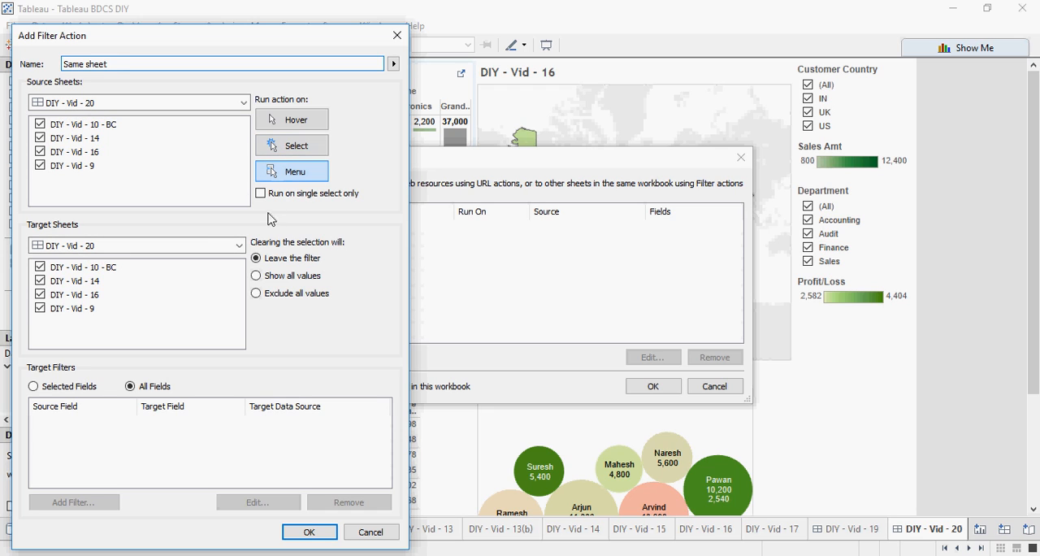
left_click(292, 145)
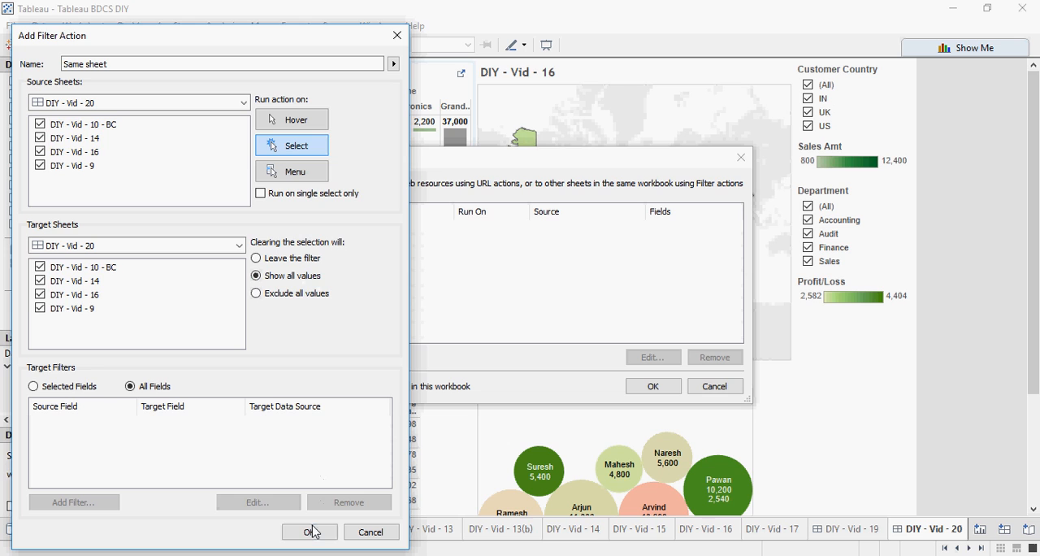
left_click(309, 532)
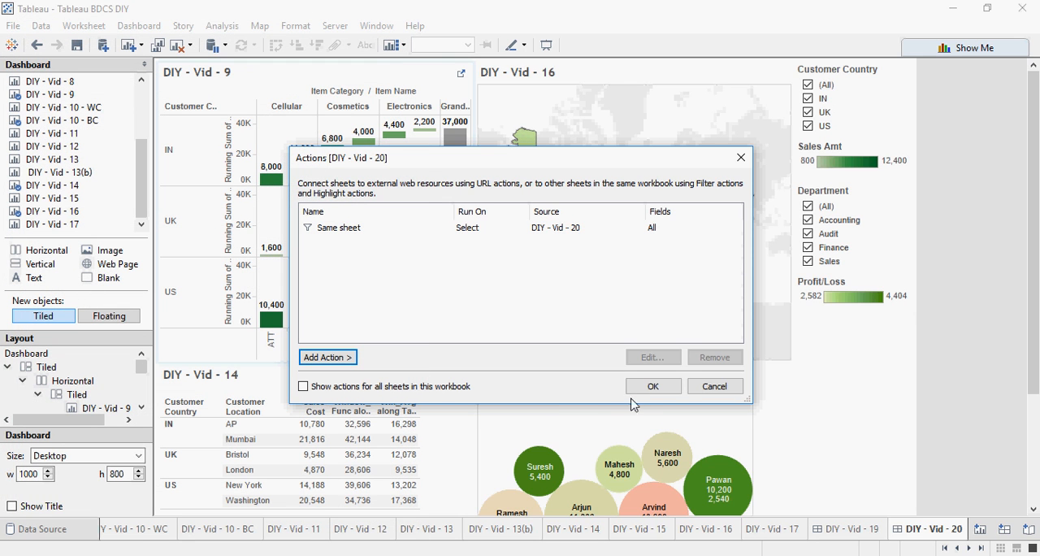
Test the Same sheet action by selecting US on the map, then review it unchanged.
left_click(652, 386)
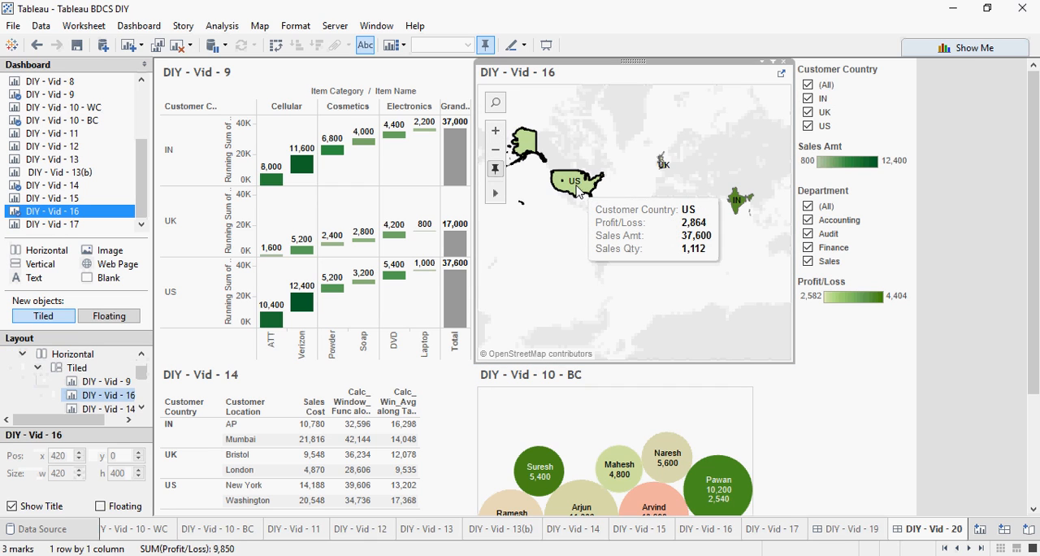
left_click(573, 182)
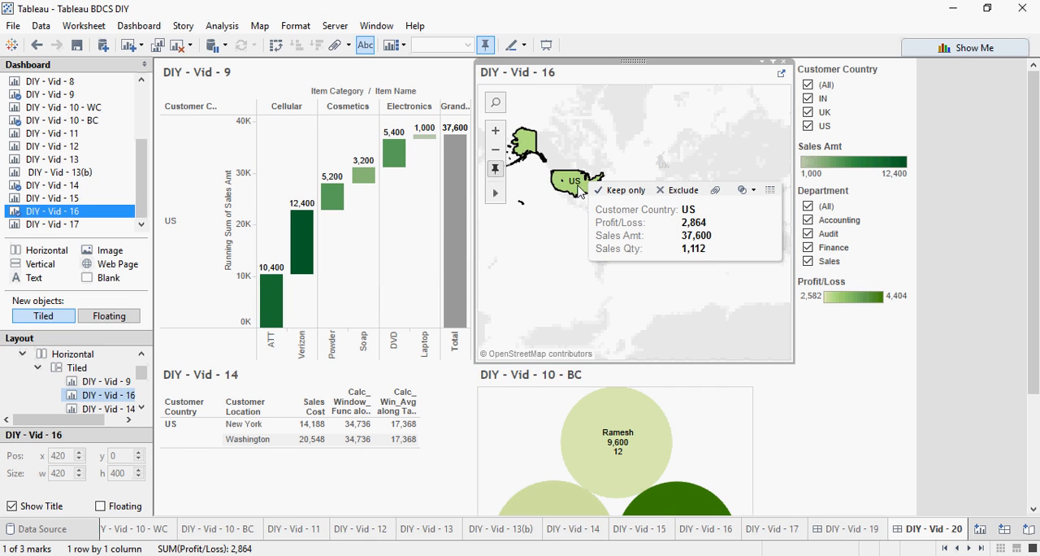
mouse_move(576, 195)
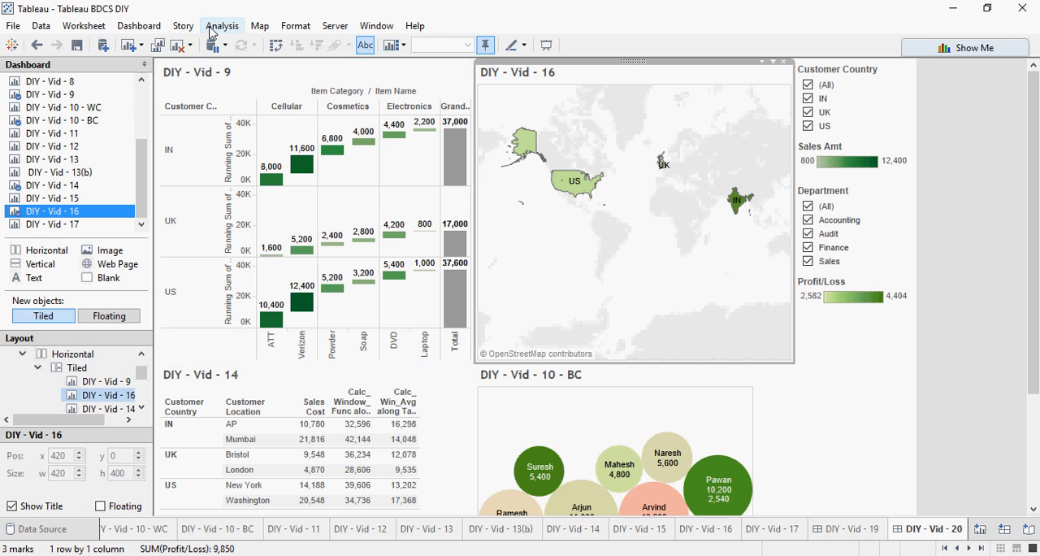
left_click(222, 25)
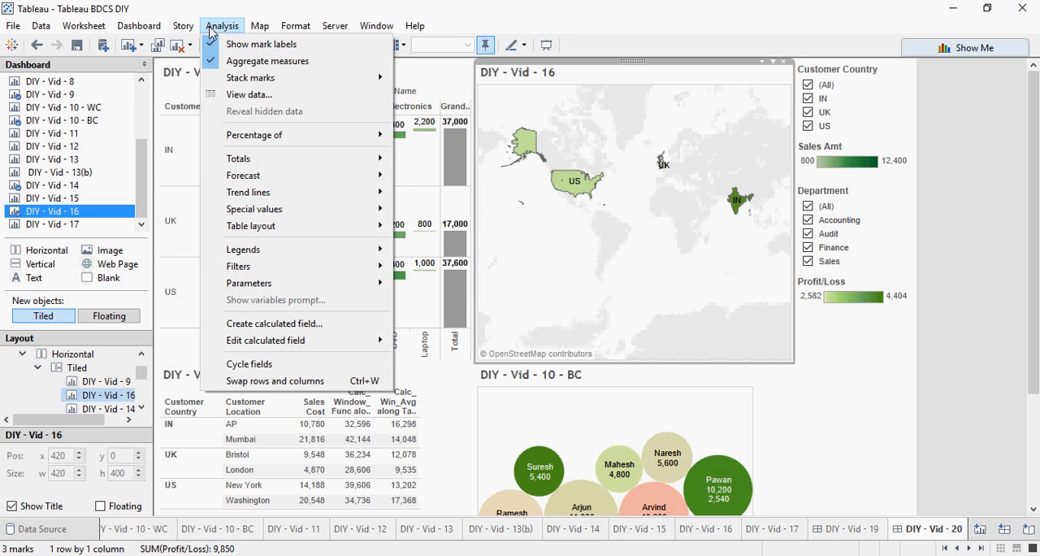
left_click(222, 26)
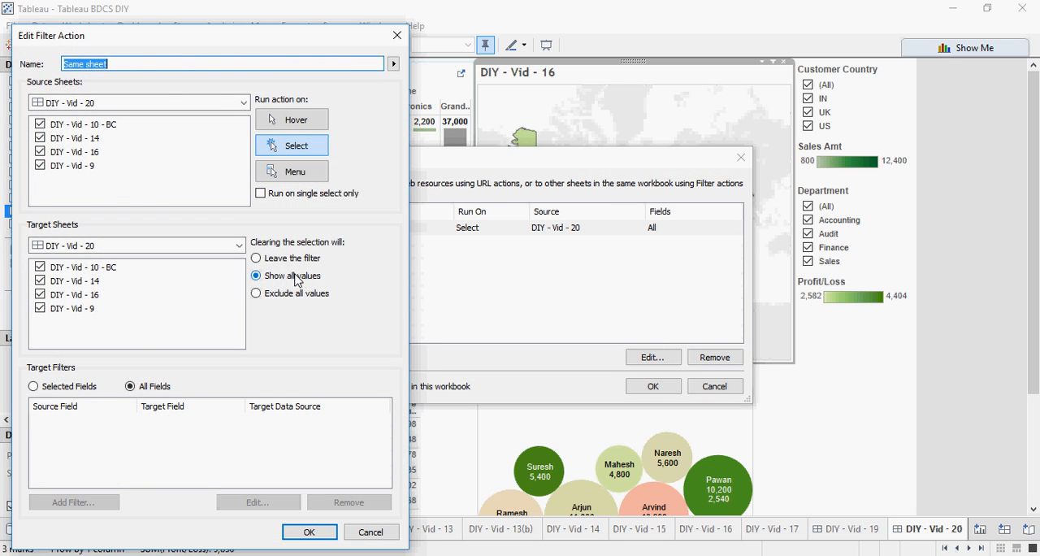
mouse_move(320, 283)
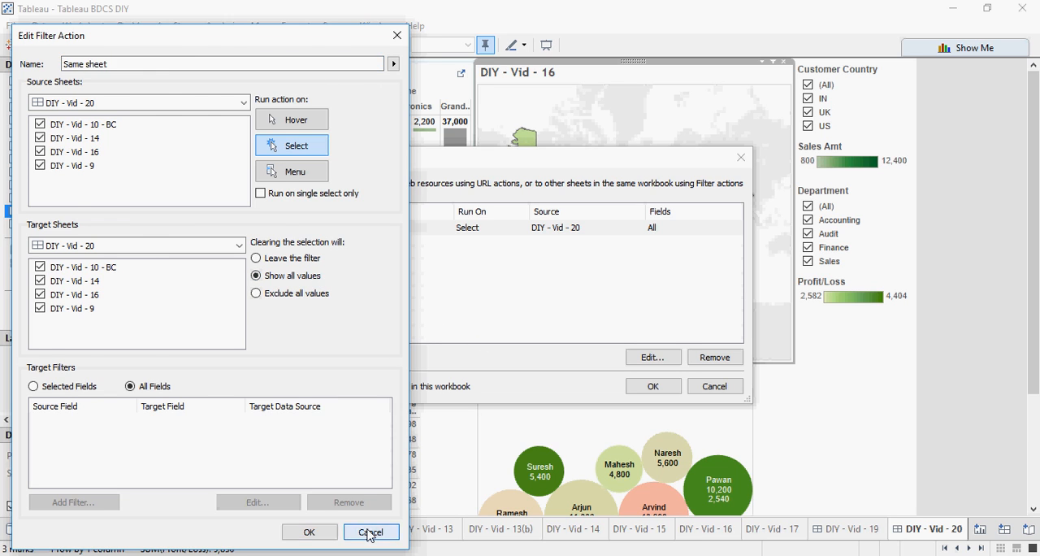
left_click(371, 531)
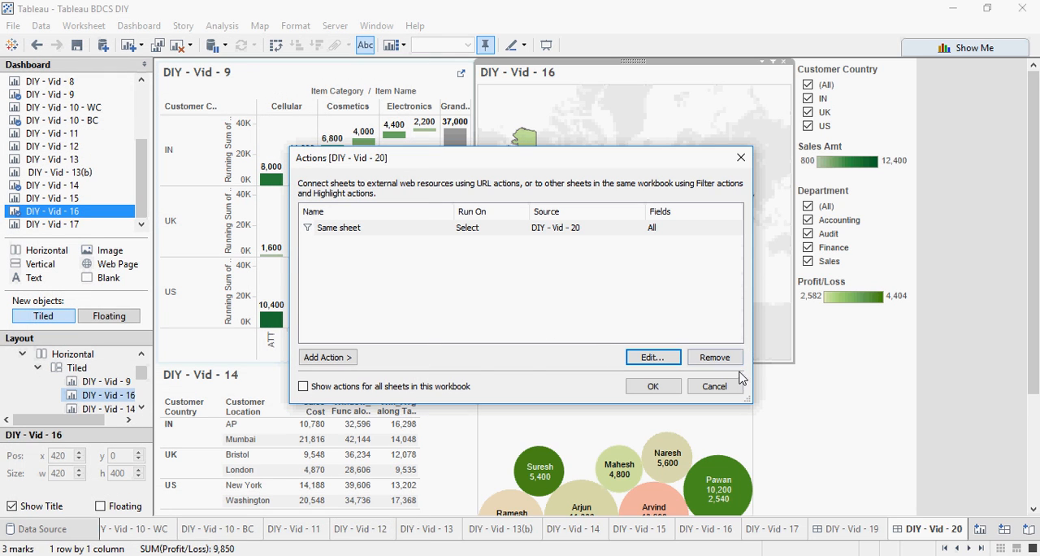
Add filter action 'Across Dashboard' targeting DIY - Vid - 19, showing all values, run from Menu.
left_click(652, 386)
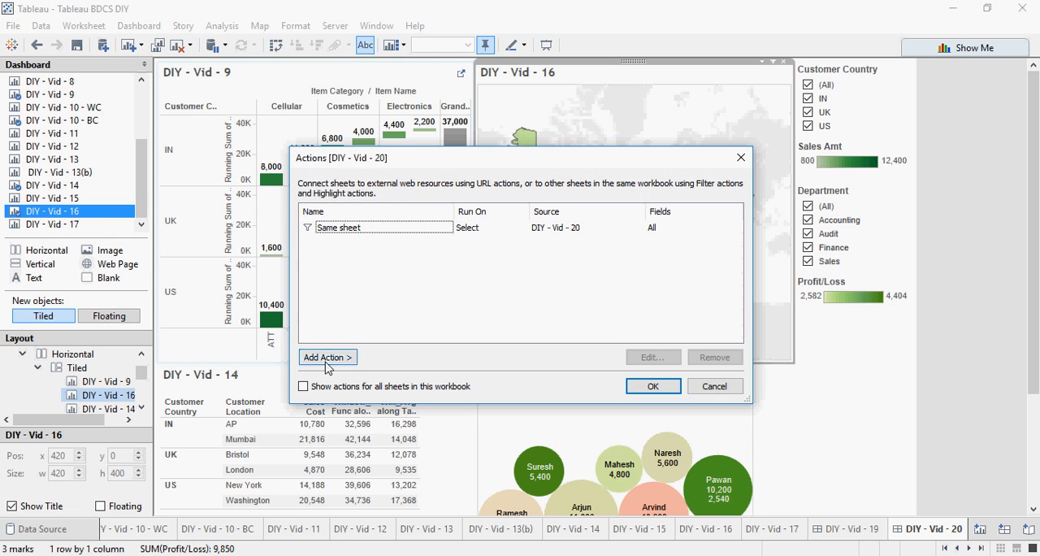
left_click(326, 356)
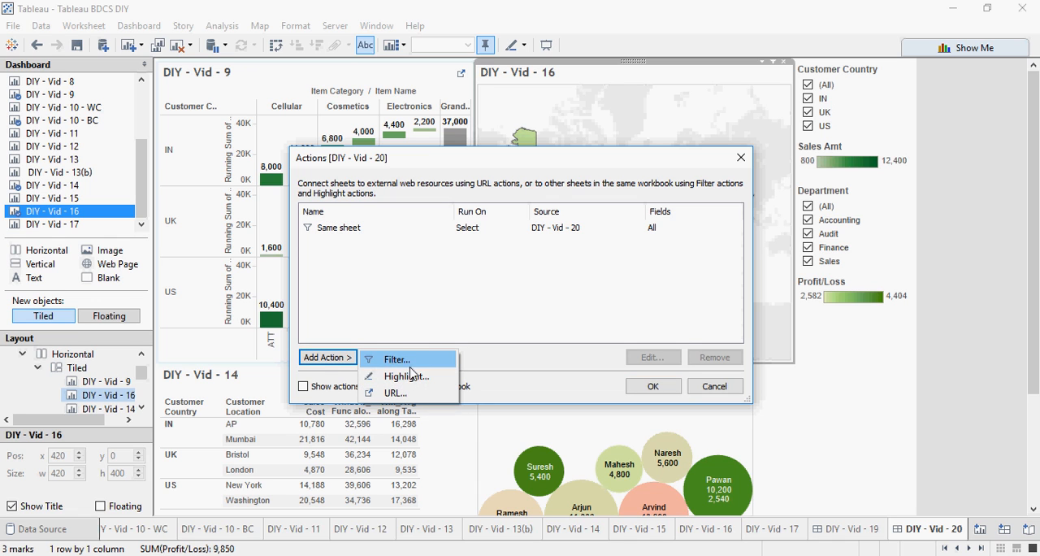
left_click(396, 359)
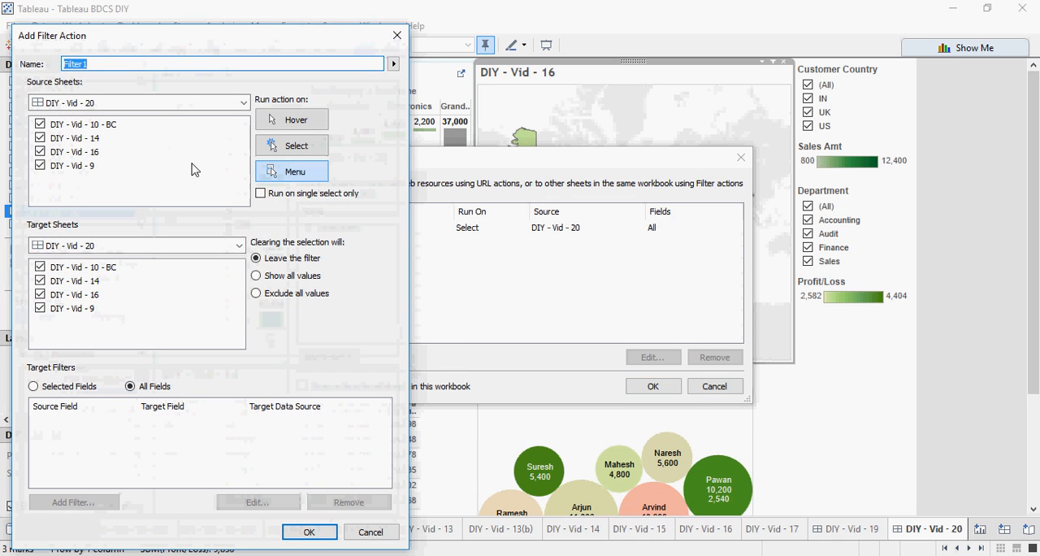
type("Across Dashboard")
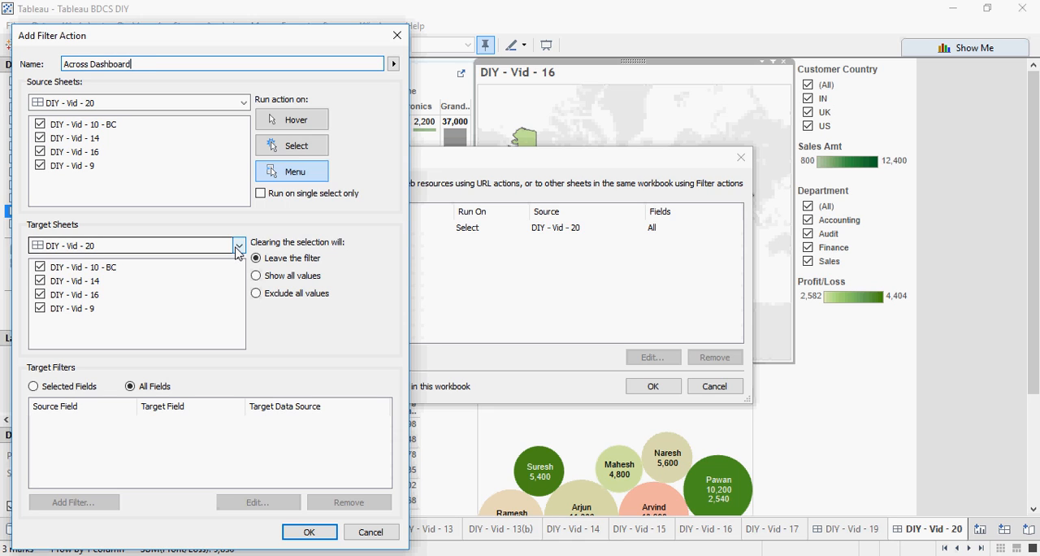
left_click(238, 244)
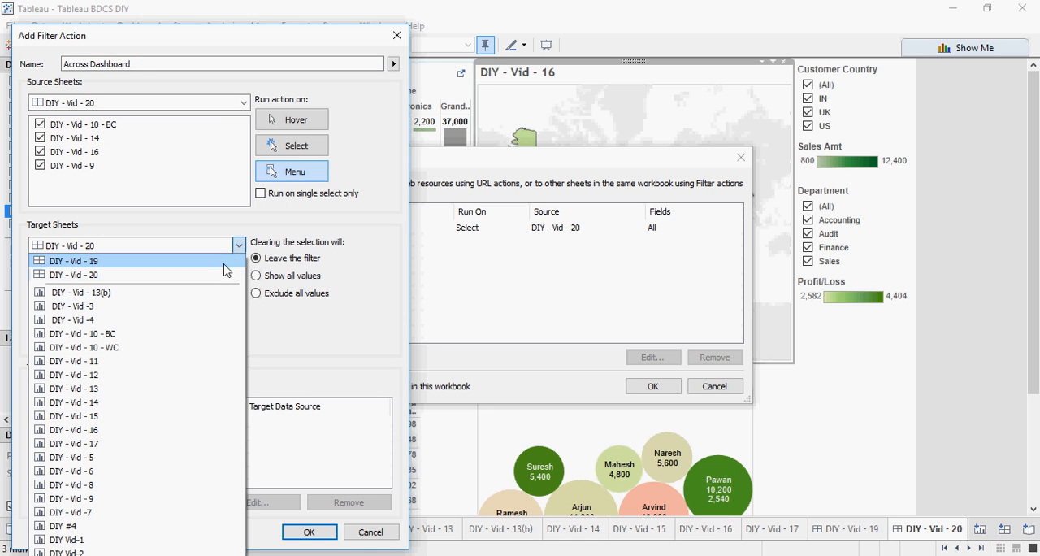
mouse_move(210, 265)
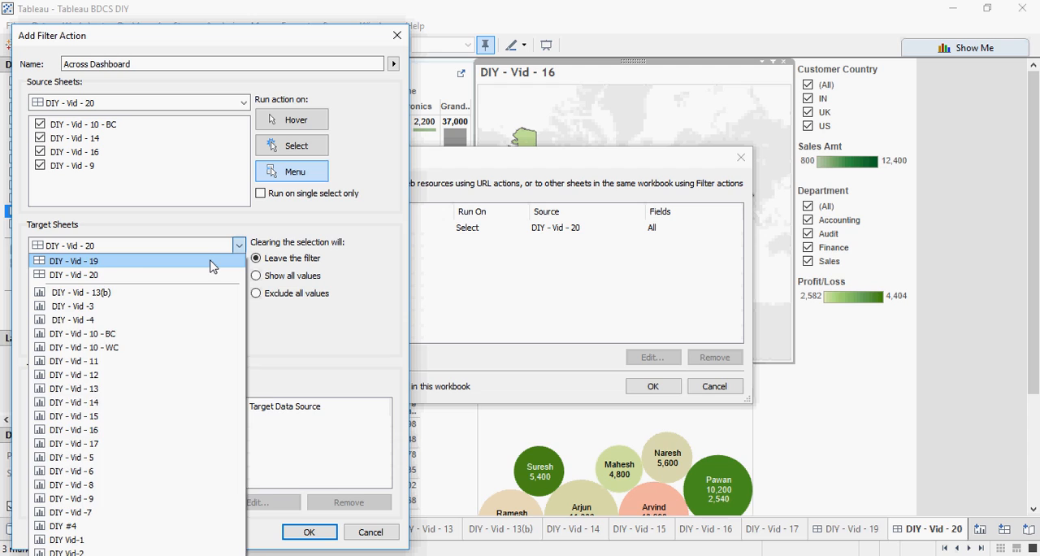
left_click(74, 260)
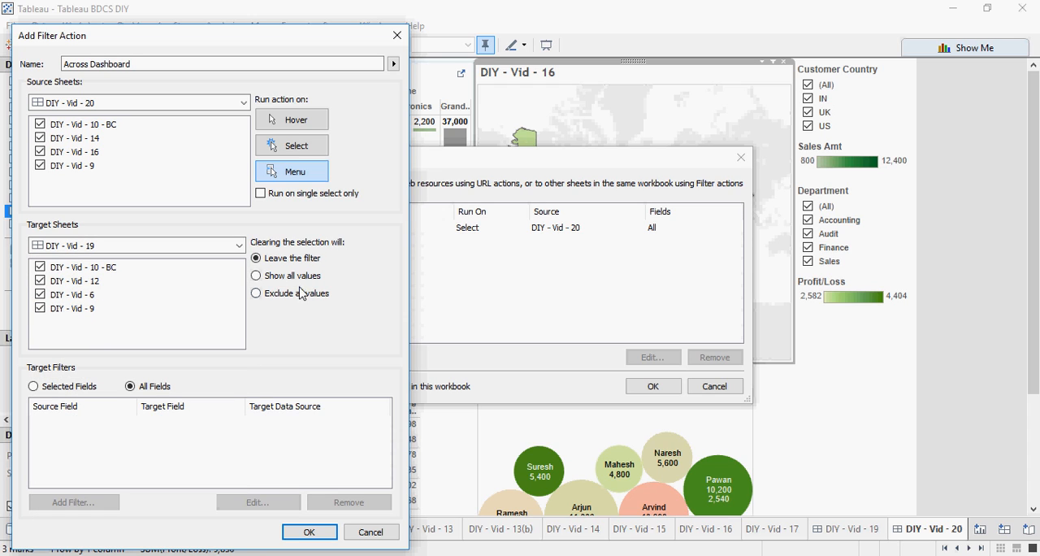
left_click(256, 276)
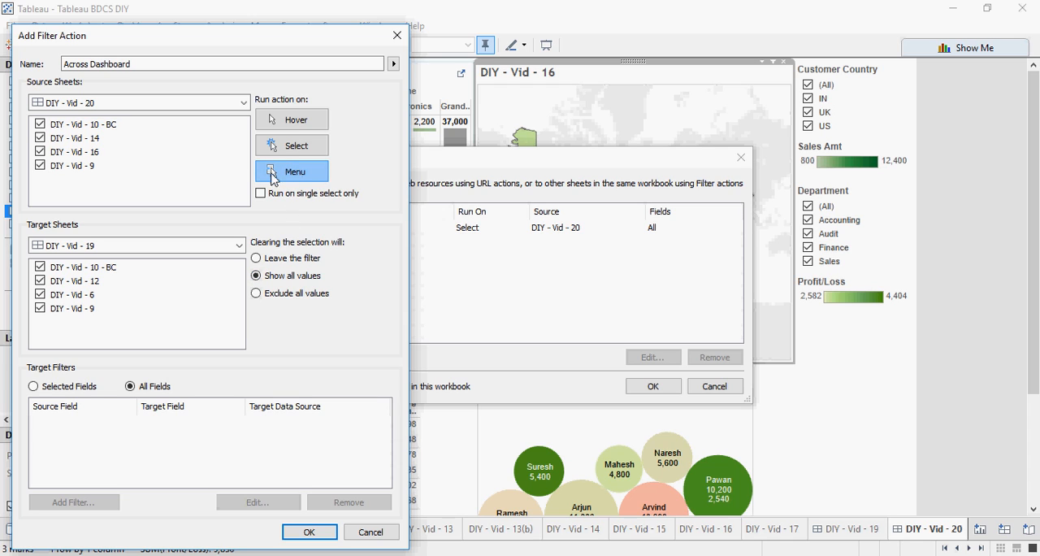
left_click(291, 171)
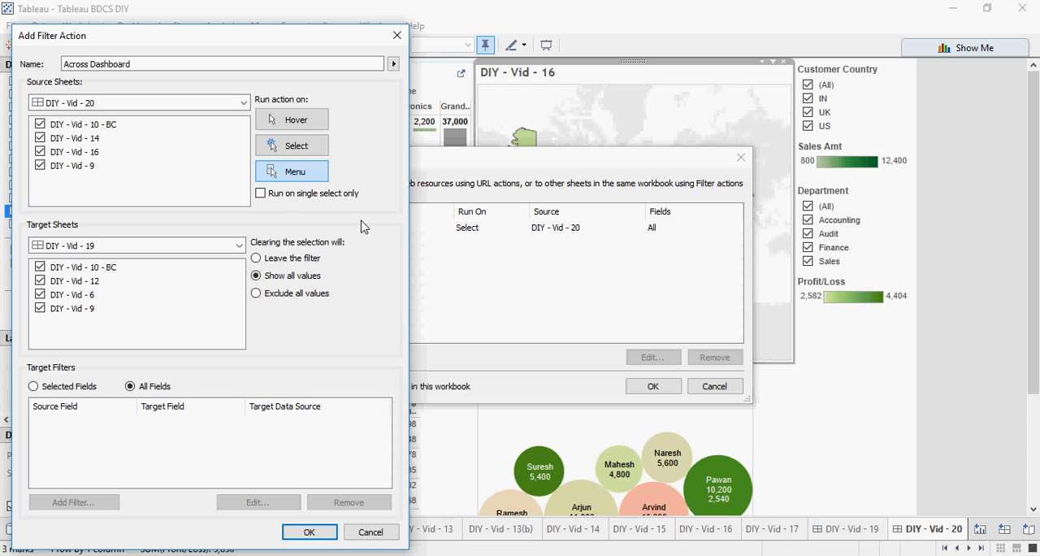
mouse_move(330, 467)
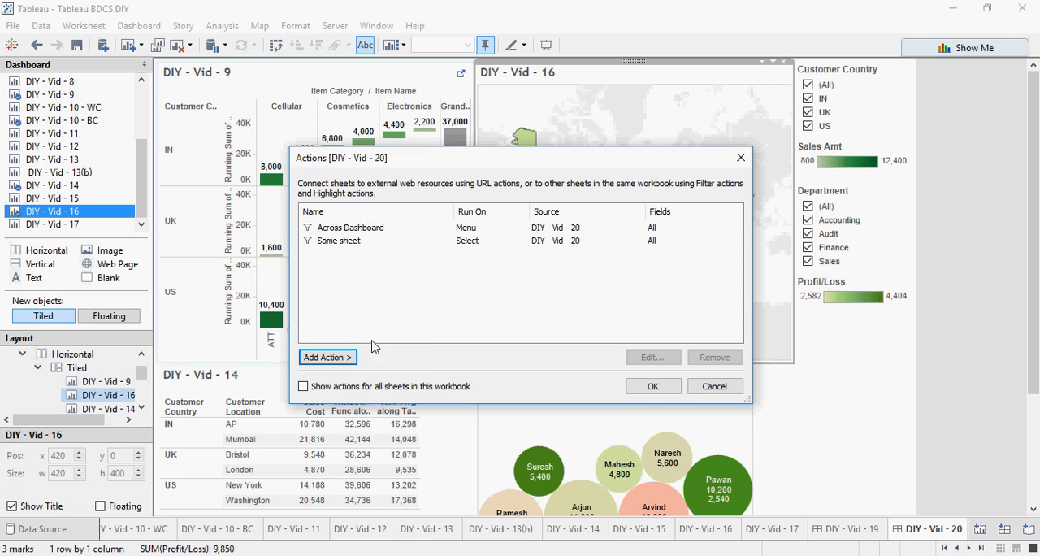
mouse_move(571, 389)
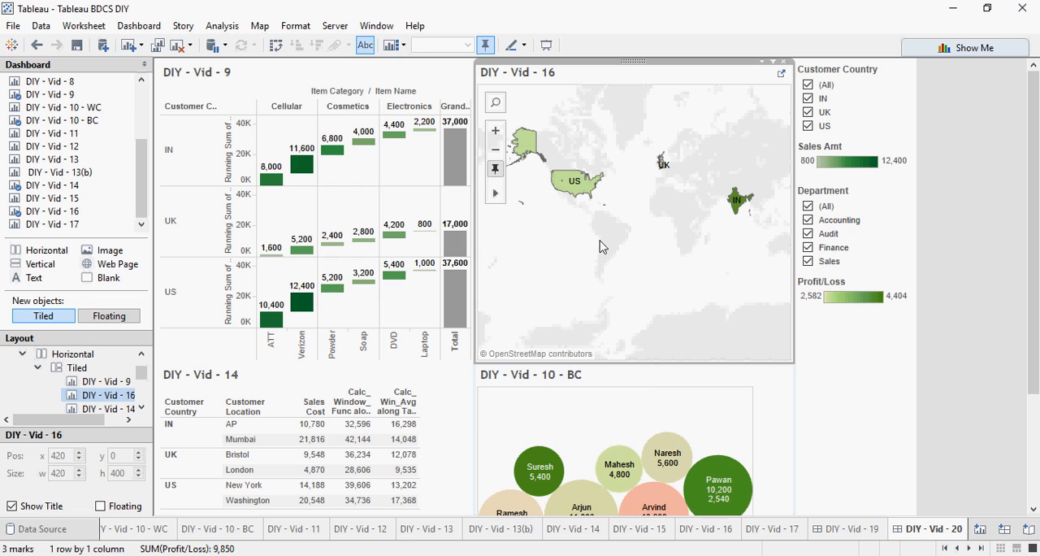
mouse_move(568, 205)
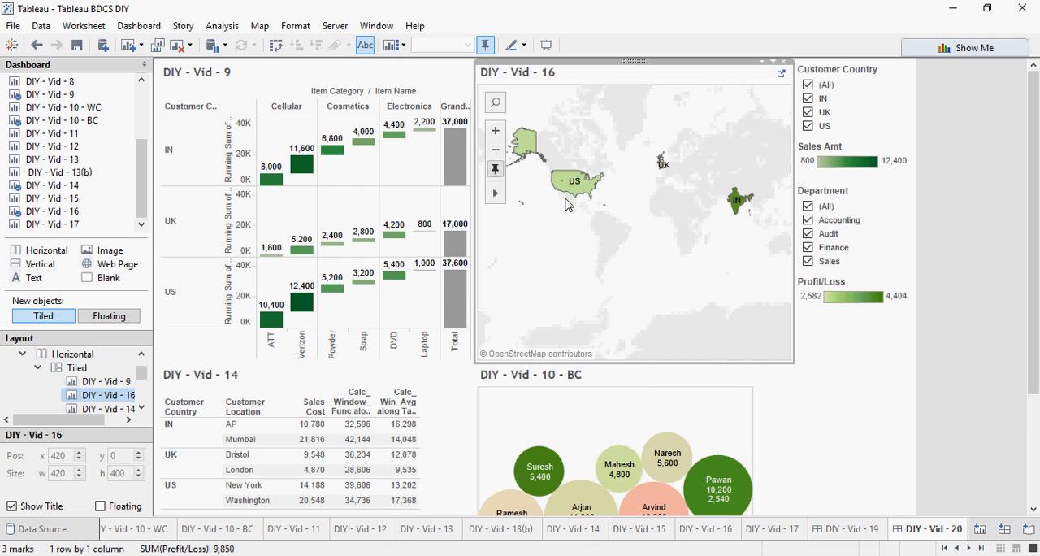
mouse_move(568, 182)
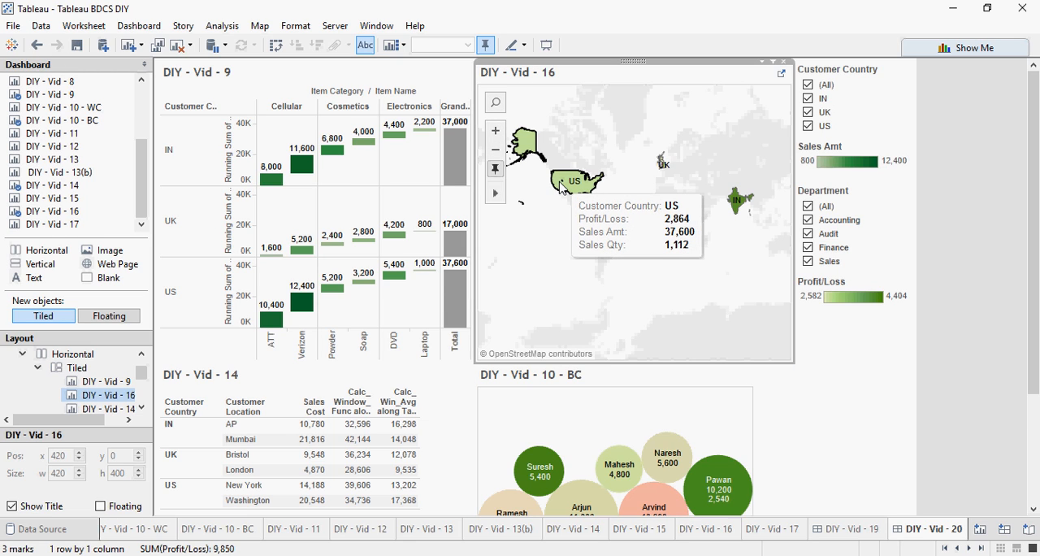
Run Across Dashboard from the map's context menu for US, then for India.
right_click(575, 180)
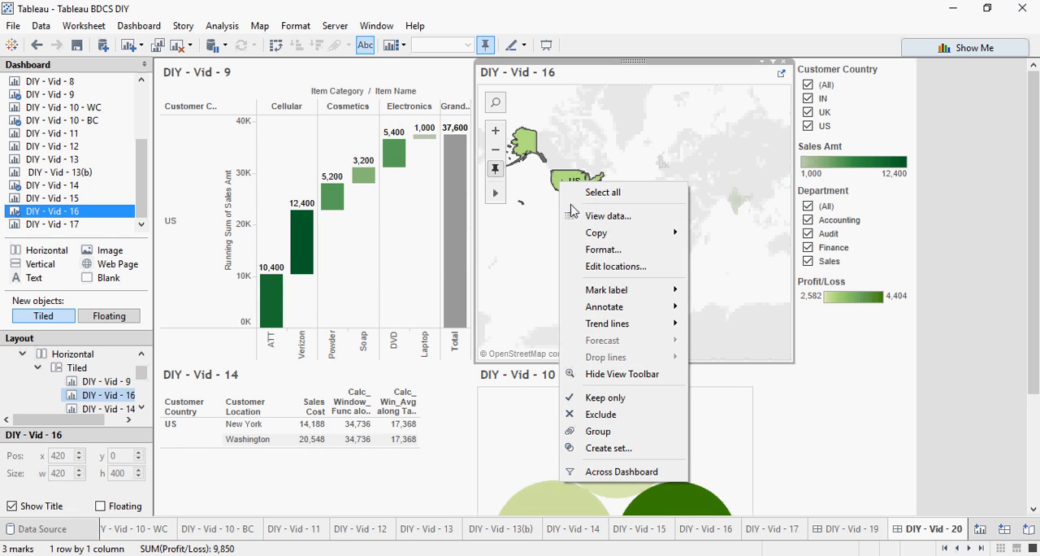
mouse_move(621, 471)
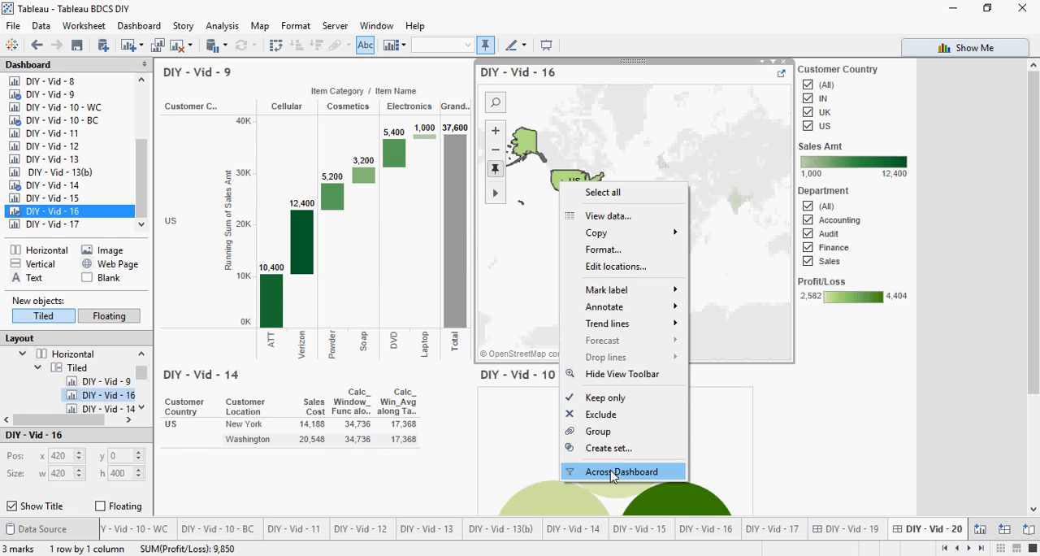
left_click(620, 471)
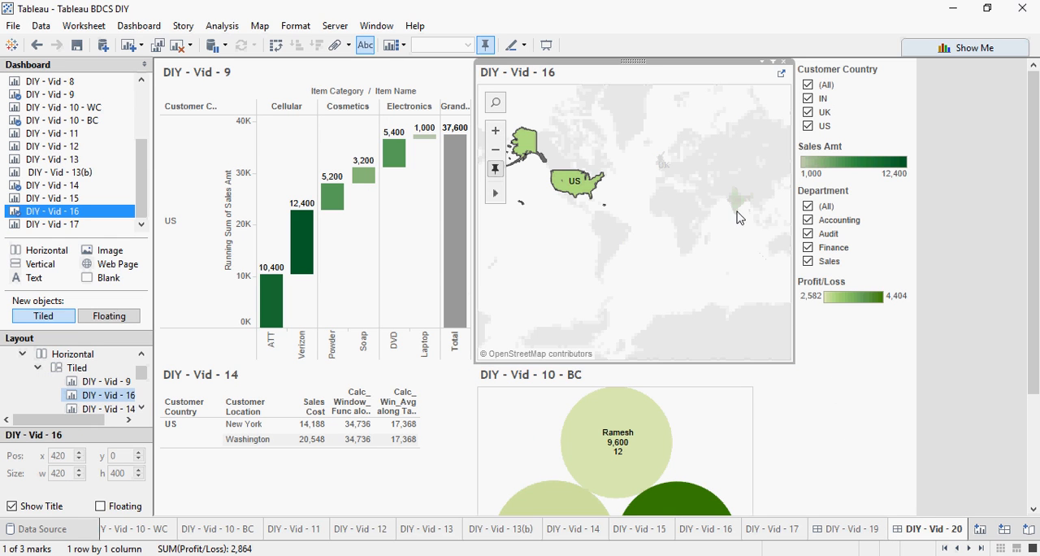
right_click(739, 199)
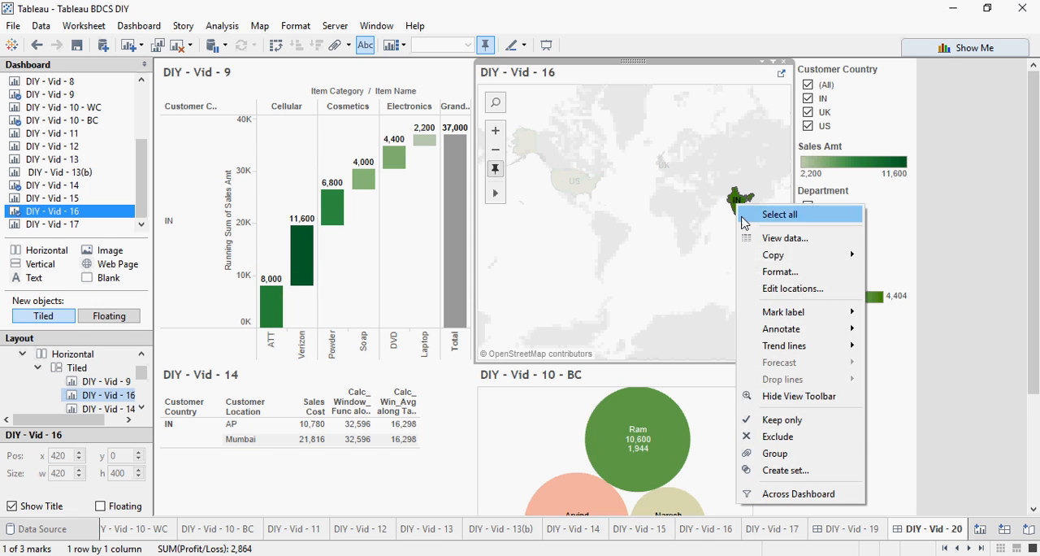
mouse_move(799, 493)
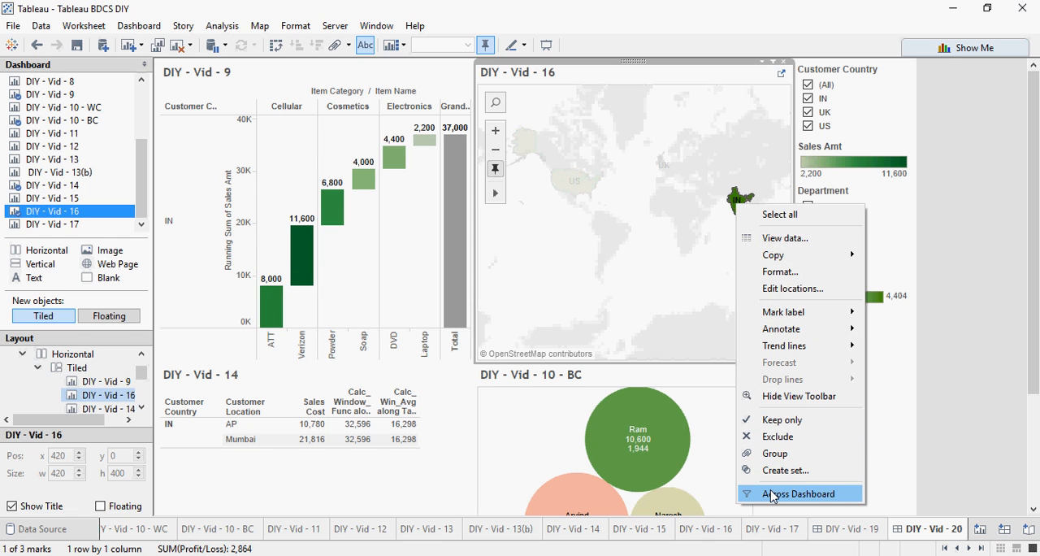
left_click(797, 493)
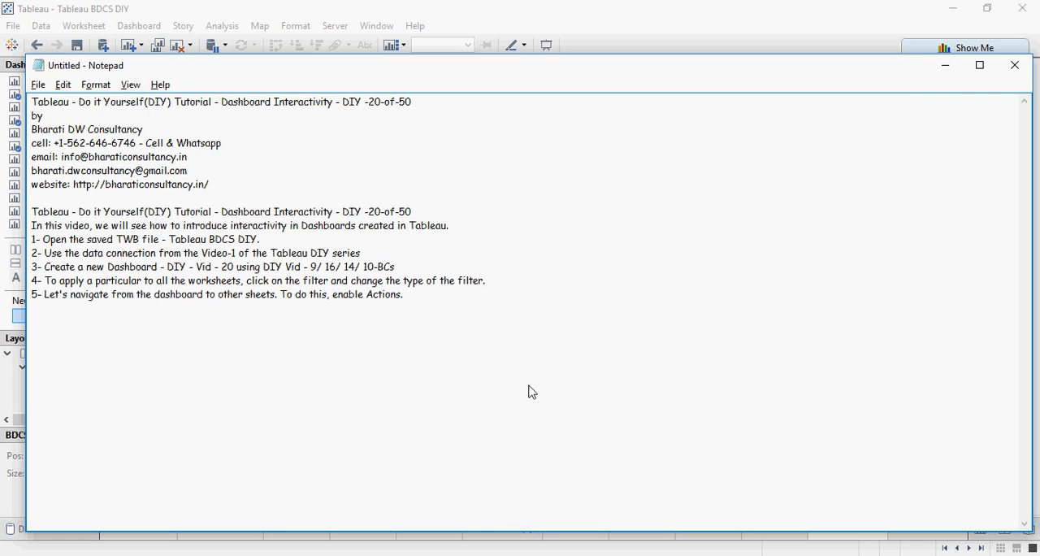
Type note steps 6–11 on dashboard actions and the five-task 'Hands on - DIY #33' list.
type("6- From the dashboard menu, goto Actions, and Add an action.")
type("7- Add an Action for the same dashboard.")
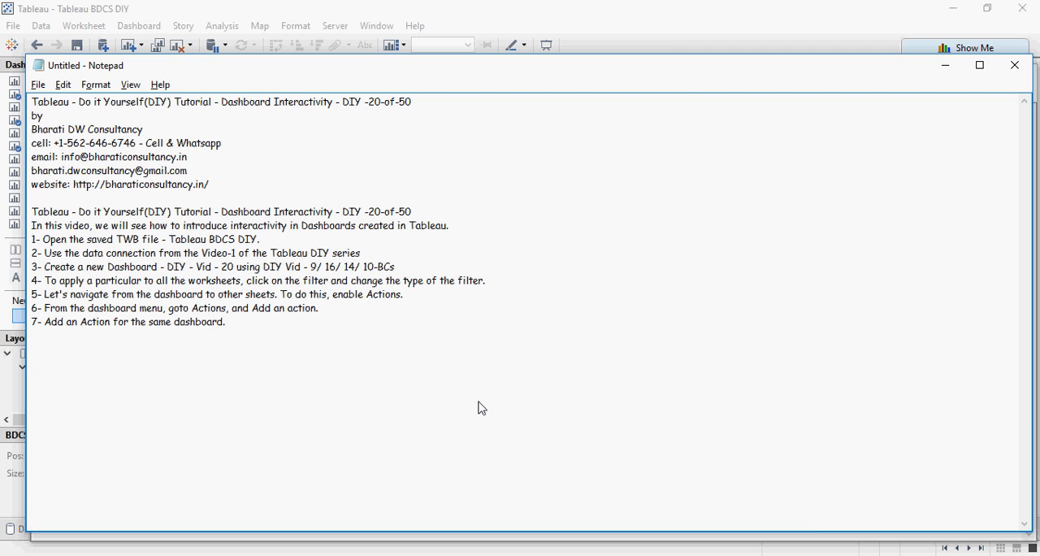
type("8- You can also, navigate from one Dashboard to other, if you have multiple dashboards.")
type("9- Create a new action, and create a filter to navigate from this Dashboard, to the dashboard created DIY - Vid - 19.")
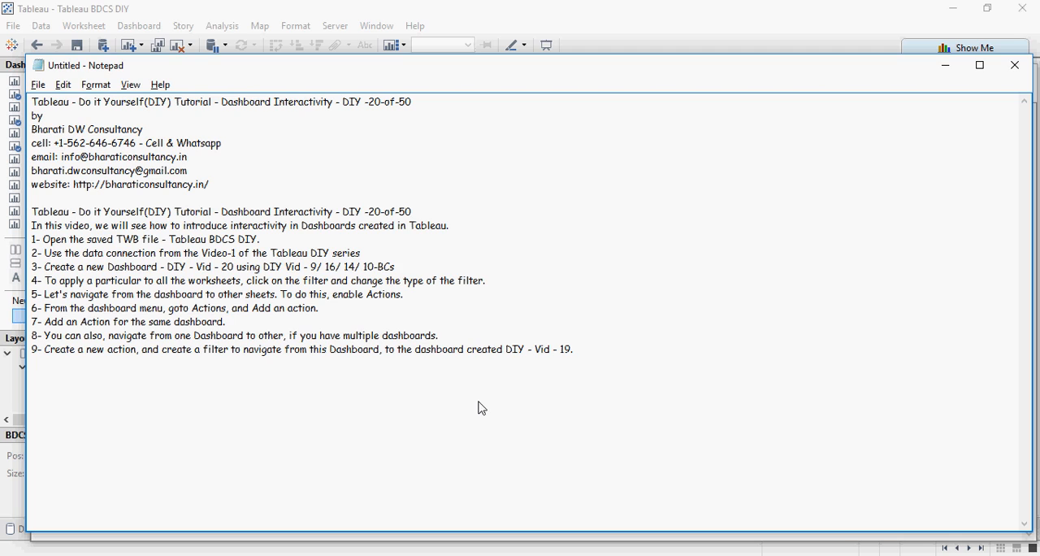
type("11- Let's do the following Hands-on exercises.")
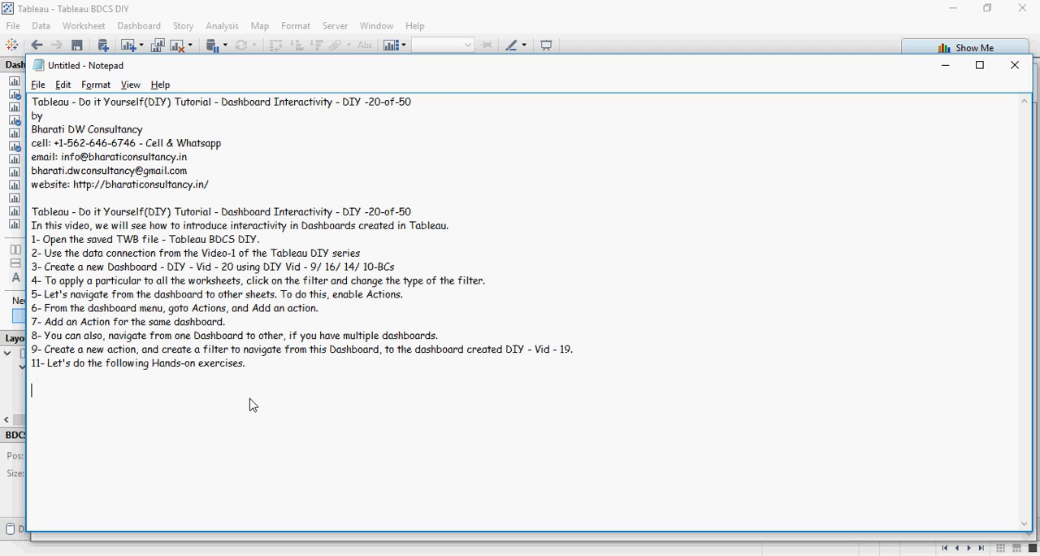
mouse_move(365, 471)
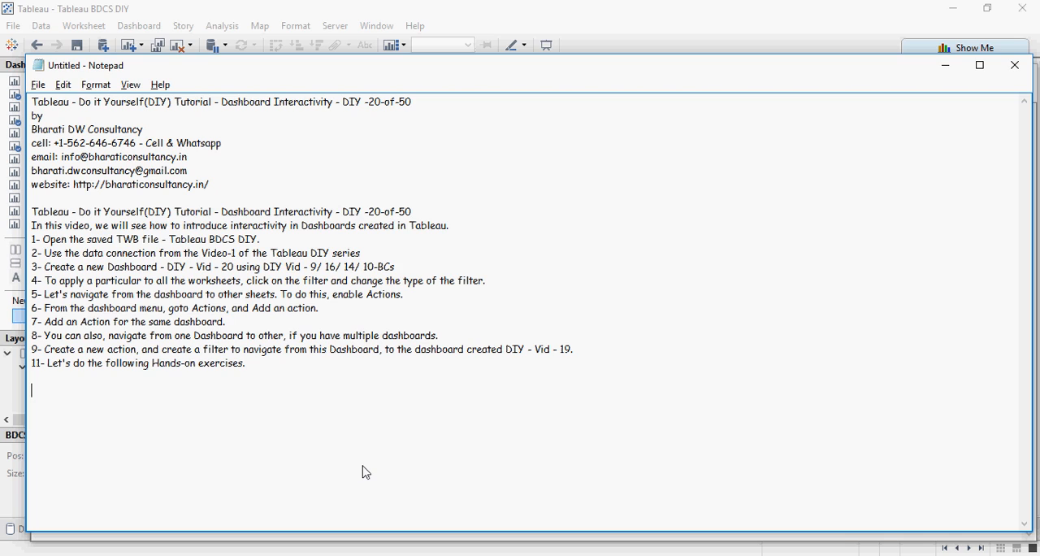
type("Hands on - DIY #33")
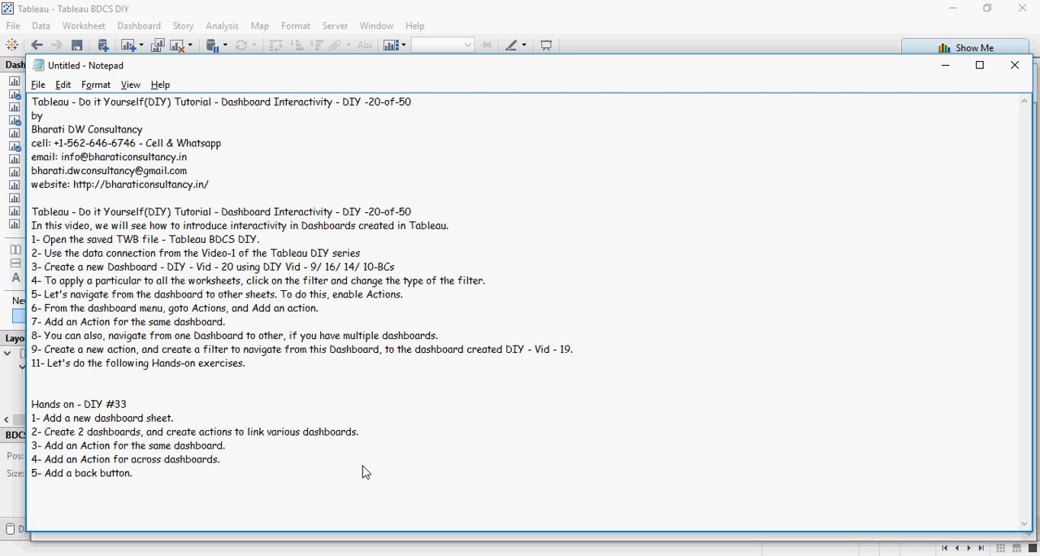
mouse_move(347, 480)
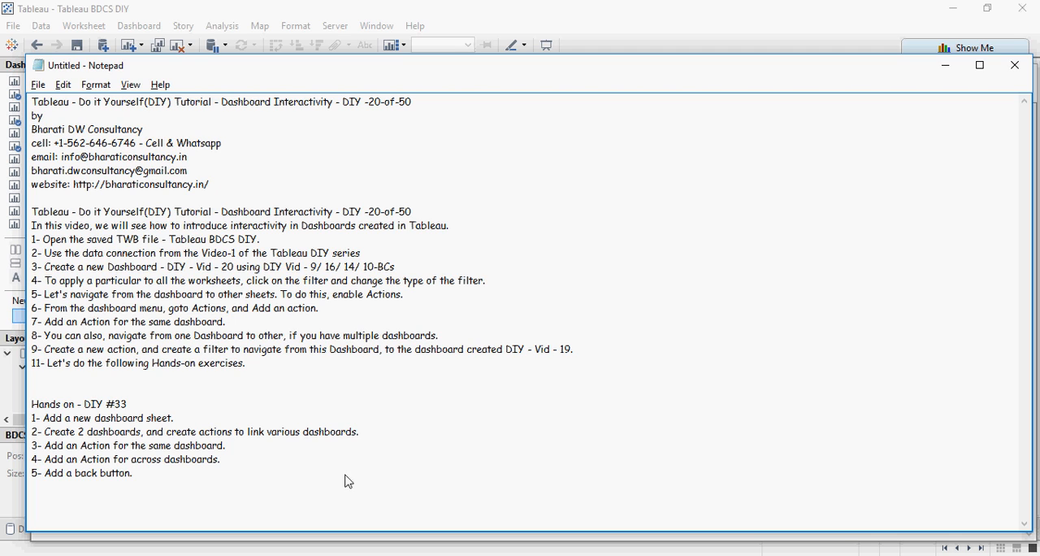
mouse_move(133, 482)
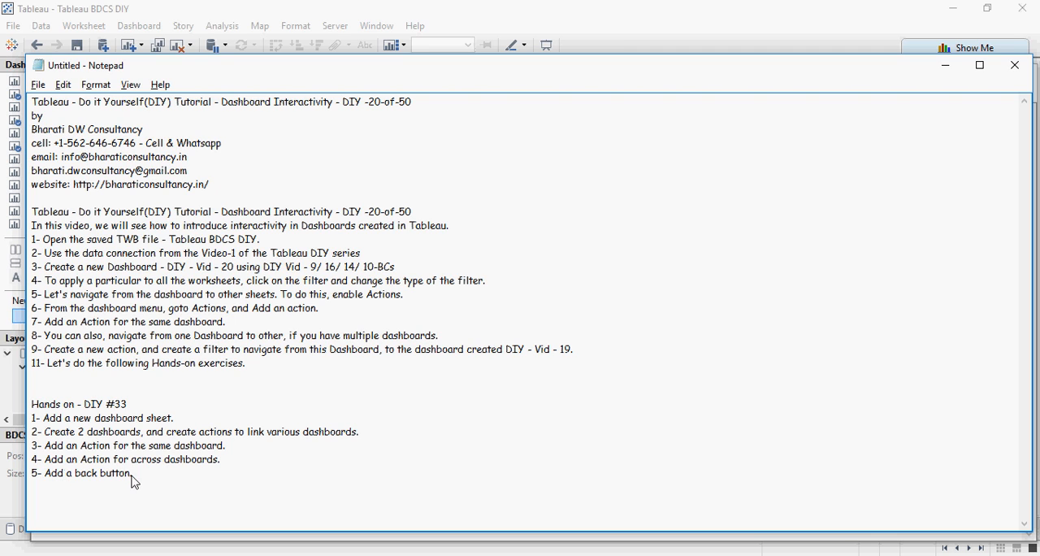